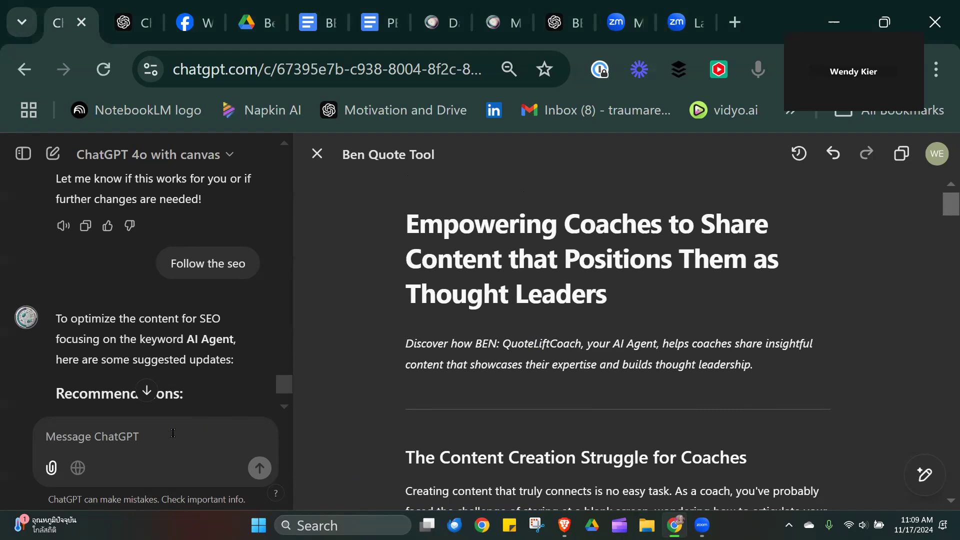
# Mention ISABELLA: SEOGrowthNav and send it the message 'follow isabella -'.
pyautogui.write('@')
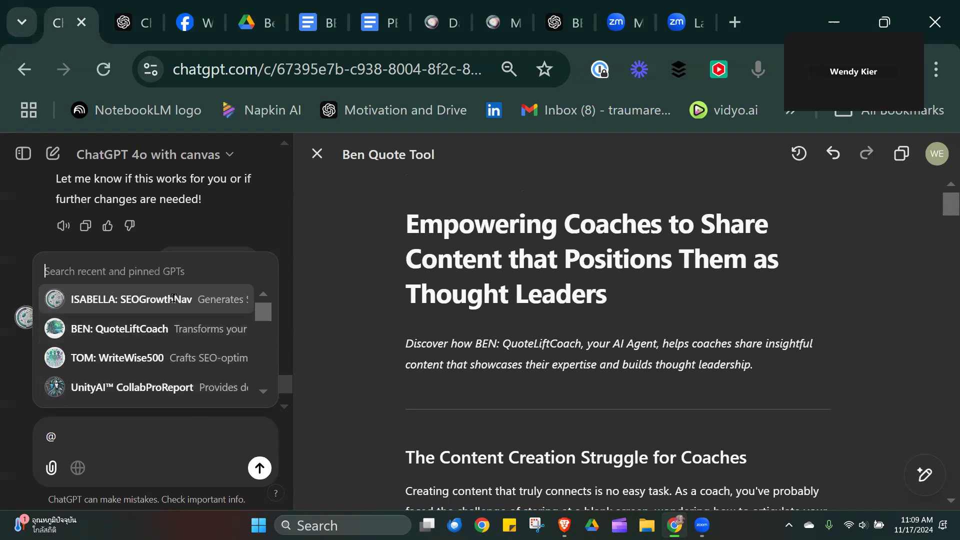
pyautogui.click(130, 299)
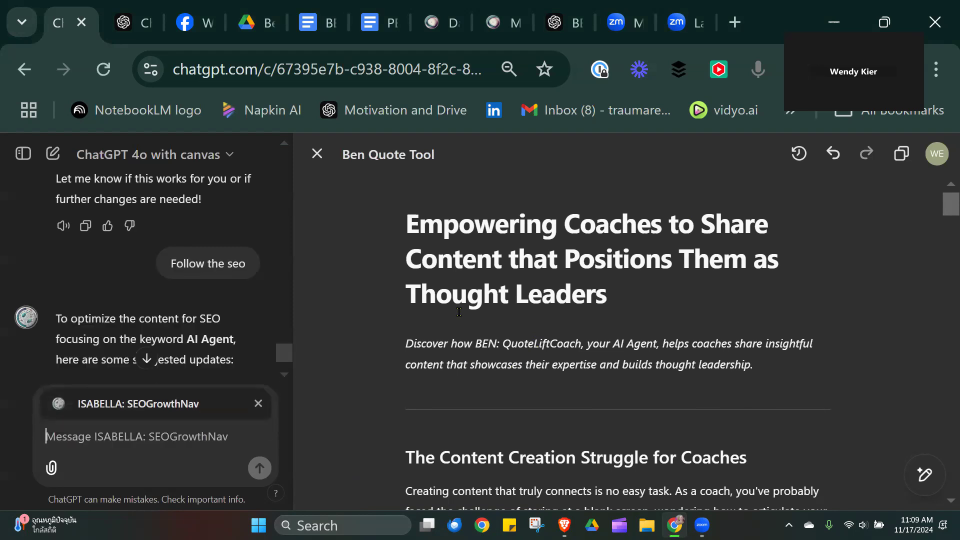
pyautogui.moveTo(592, 431)
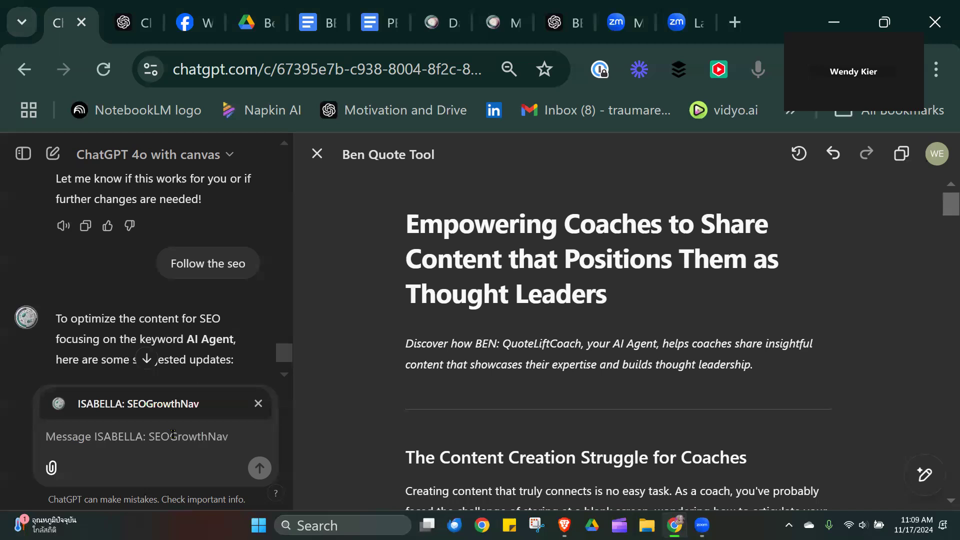
pyautogui.click(153, 436)
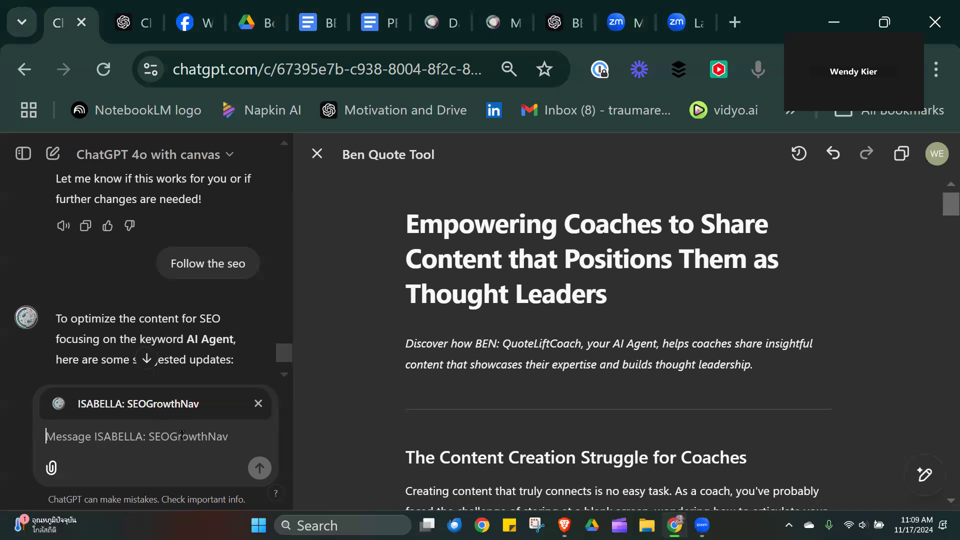
pyautogui.write('follow')
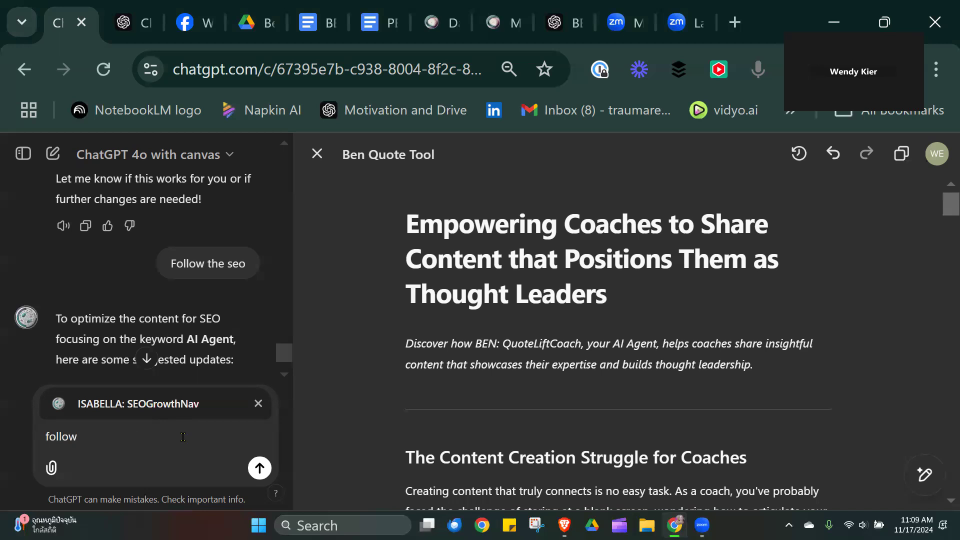
pyautogui.write('isab')
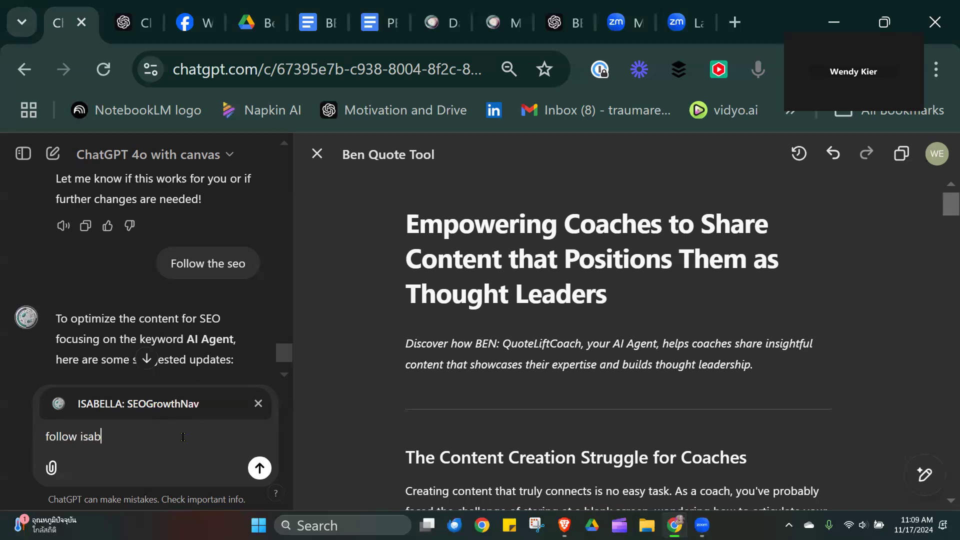
pyautogui.write('ella')
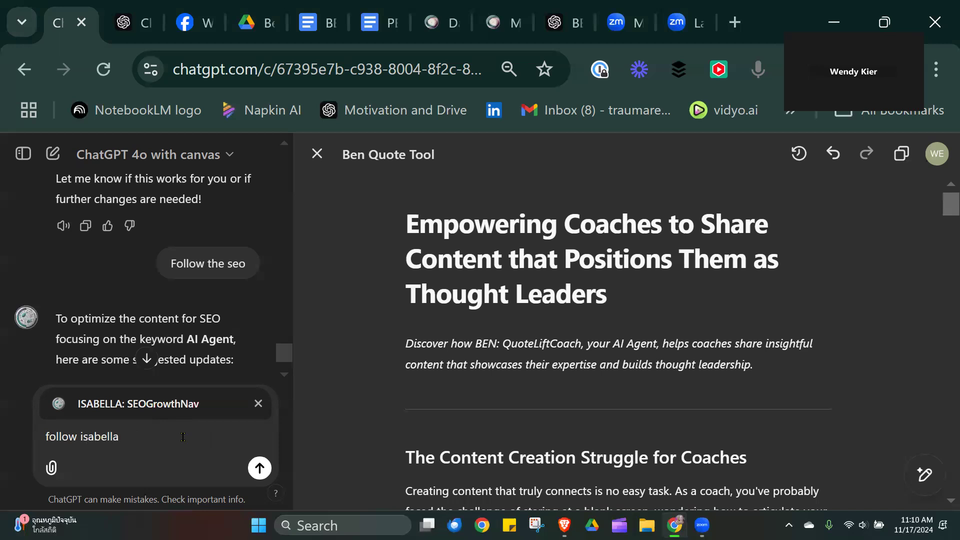
pyautogui.write('-')
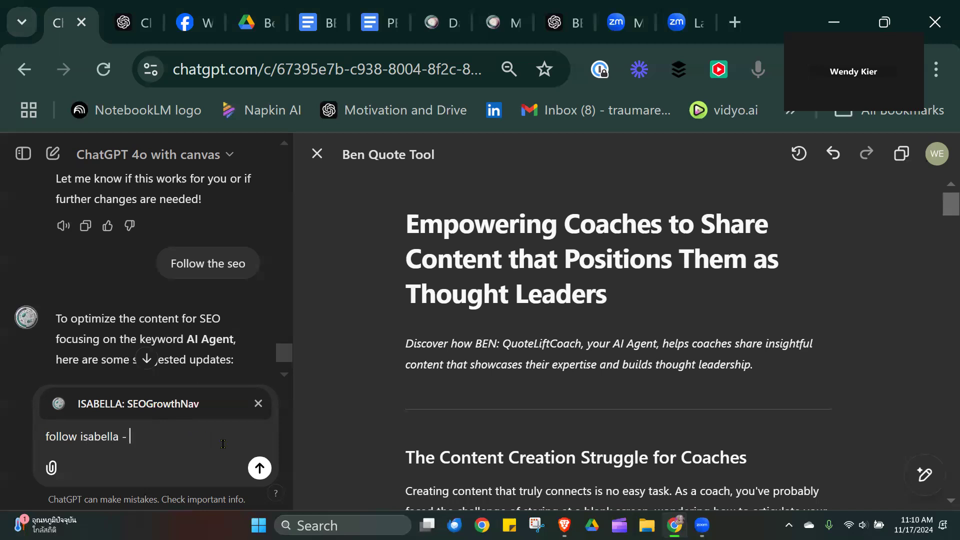
pyautogui.click(259, 468)
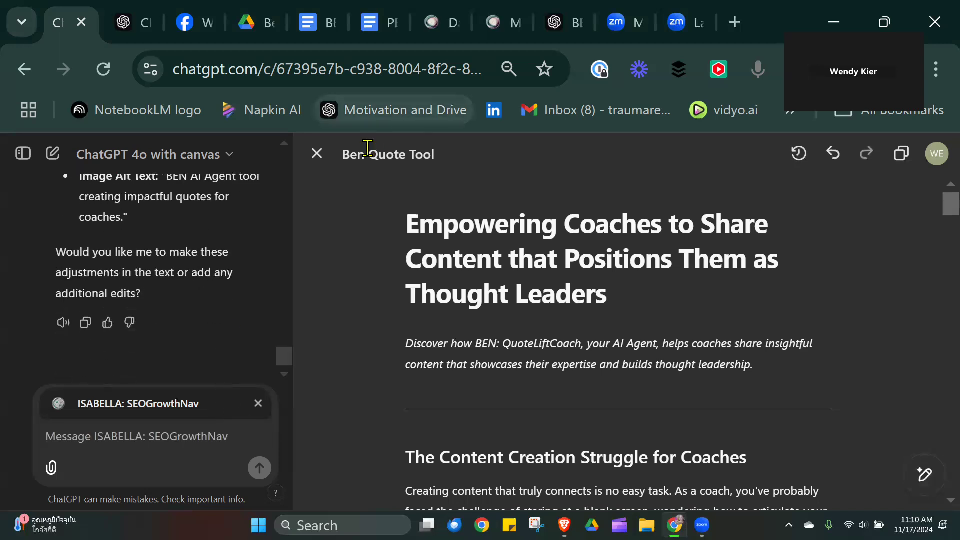
# Close the canvas and read the Updated SEO Metadata reply with slug, keywords, tags and alt text.
pyautogui.click(317, 153)
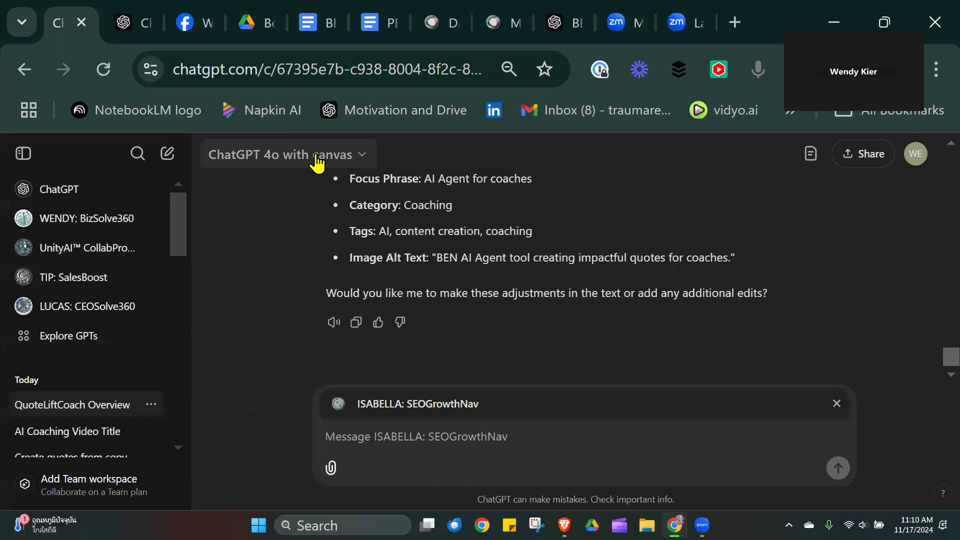
pyautogui.moveTo(931, 380)
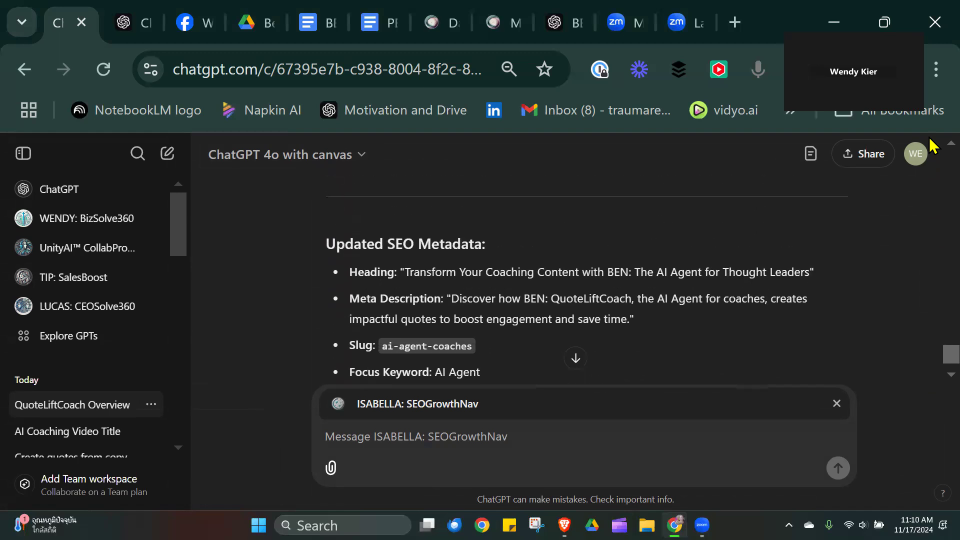
pyautogui.moveTo(538, 268)
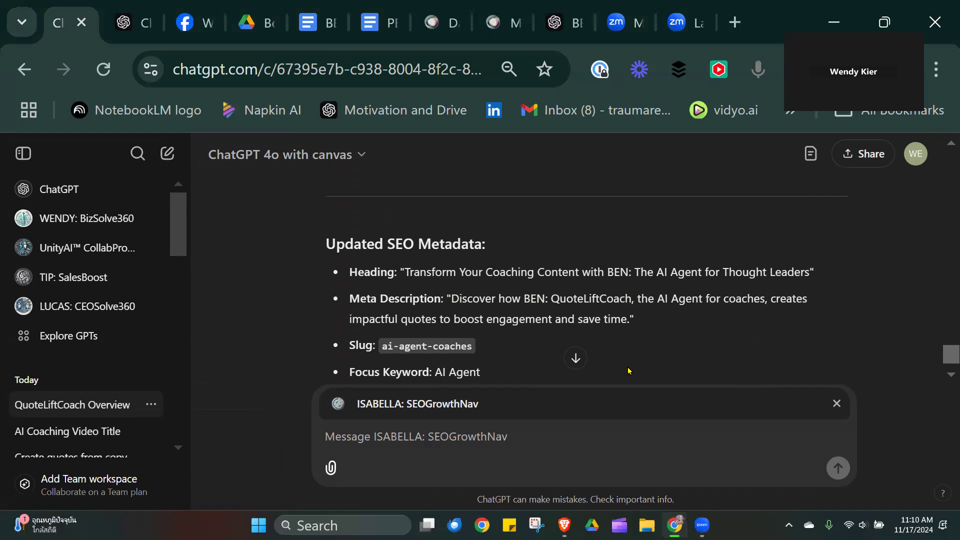
pyautogui.scroll(-3)
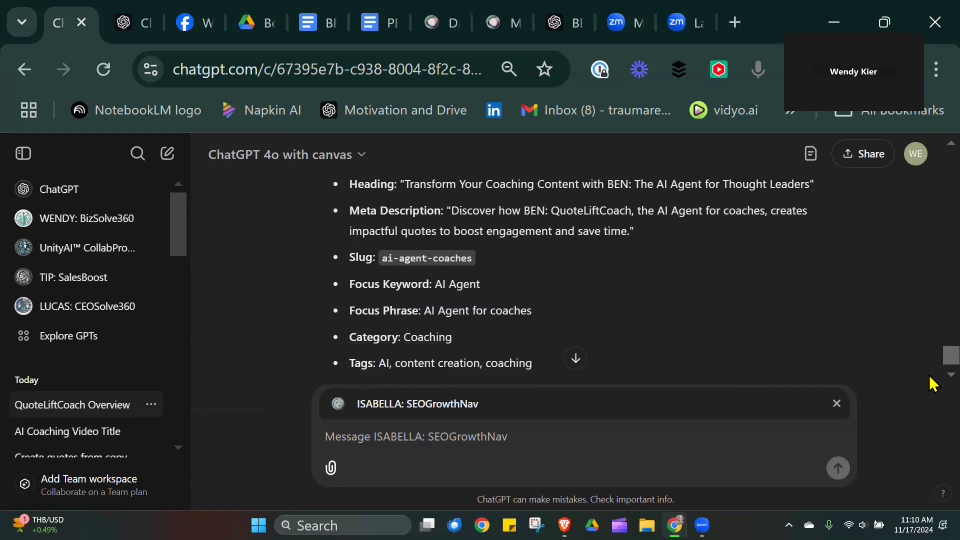
pyautogui.moveTo(943, 374)
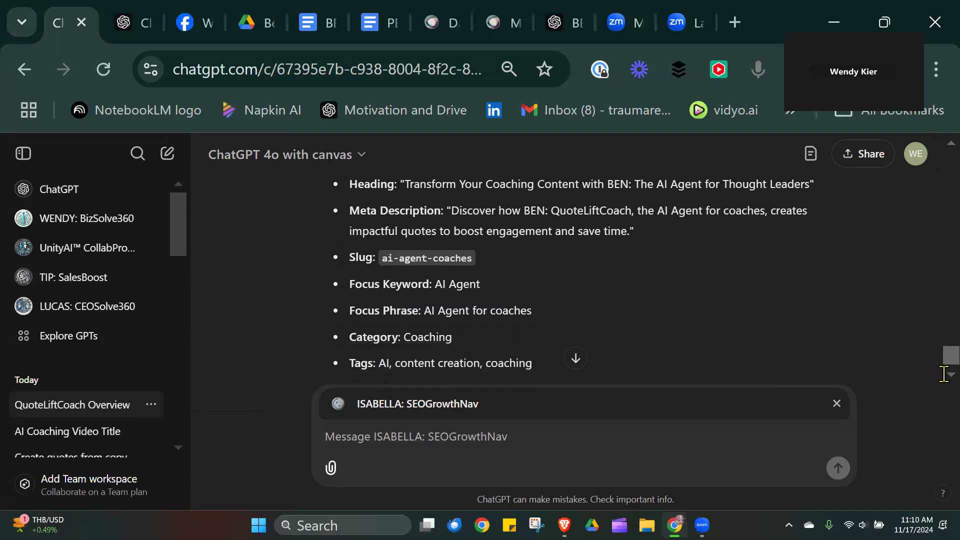
pyautogui.scroll(-3)
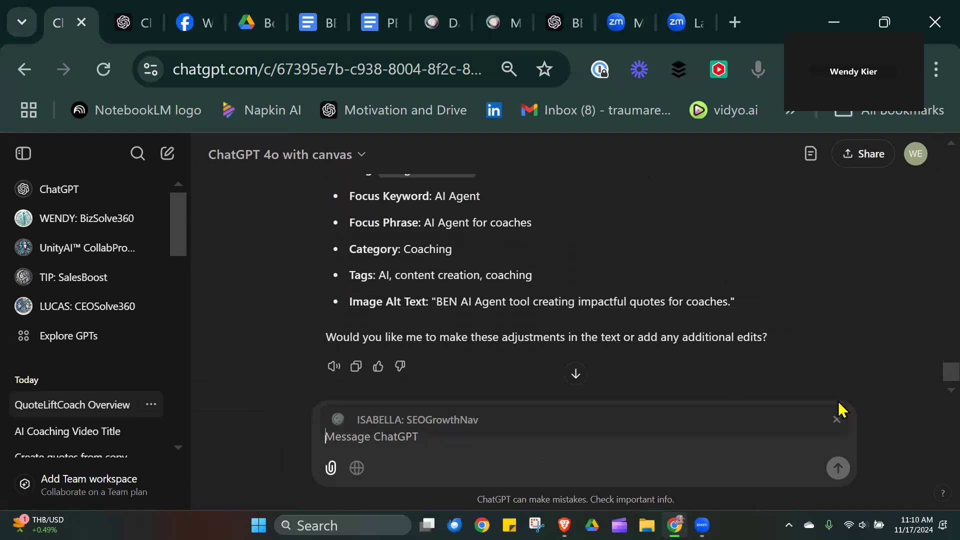
# Swap the ISABELLA mention for BEN: QuoteLiftCoach and send it 'follow bEN'.
pyautogui.click(836, 420)
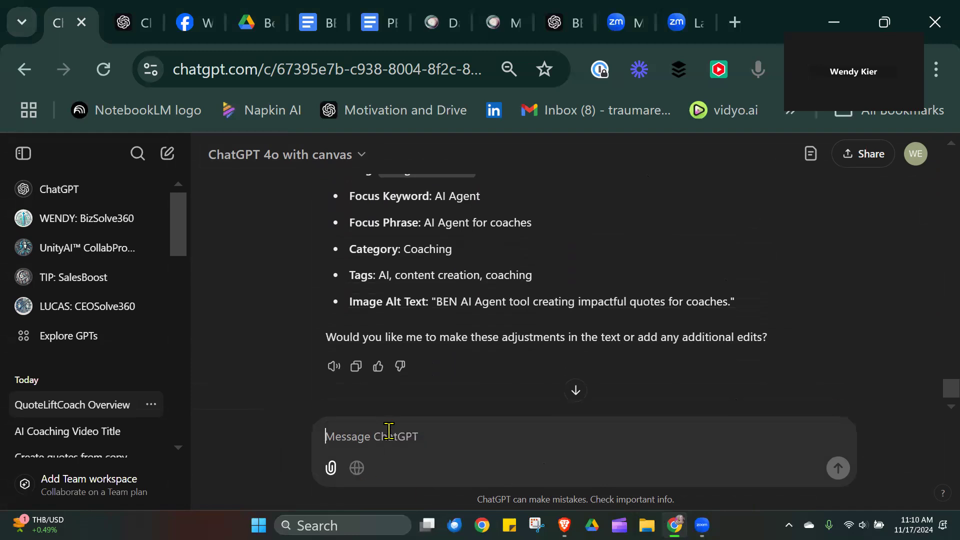
pyautogui.write('@')
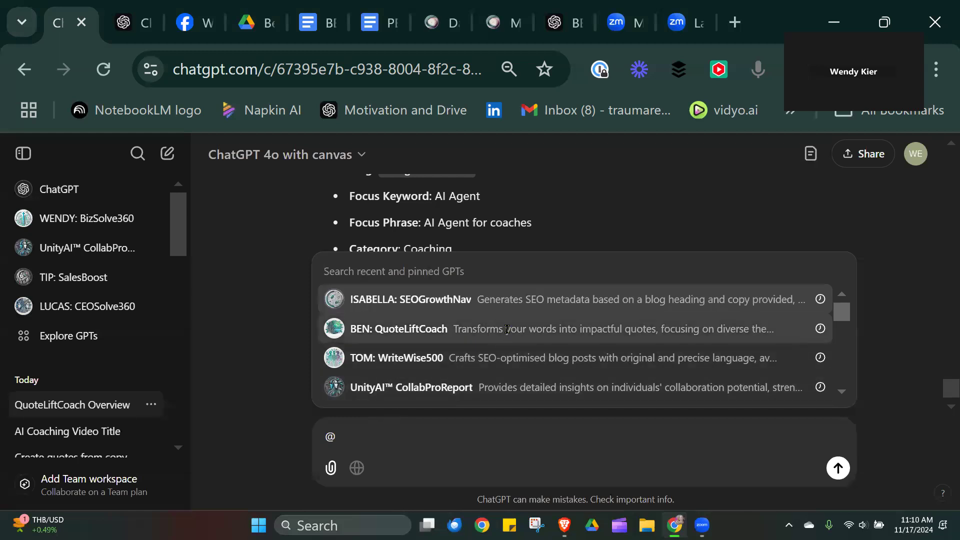
pyautogui.click(398, 330)
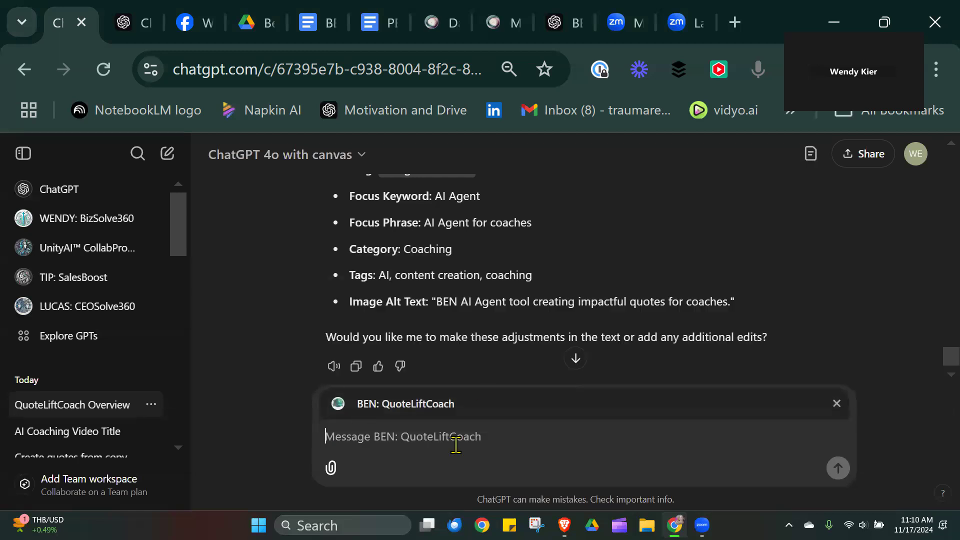
pyautogui.write('follow b')
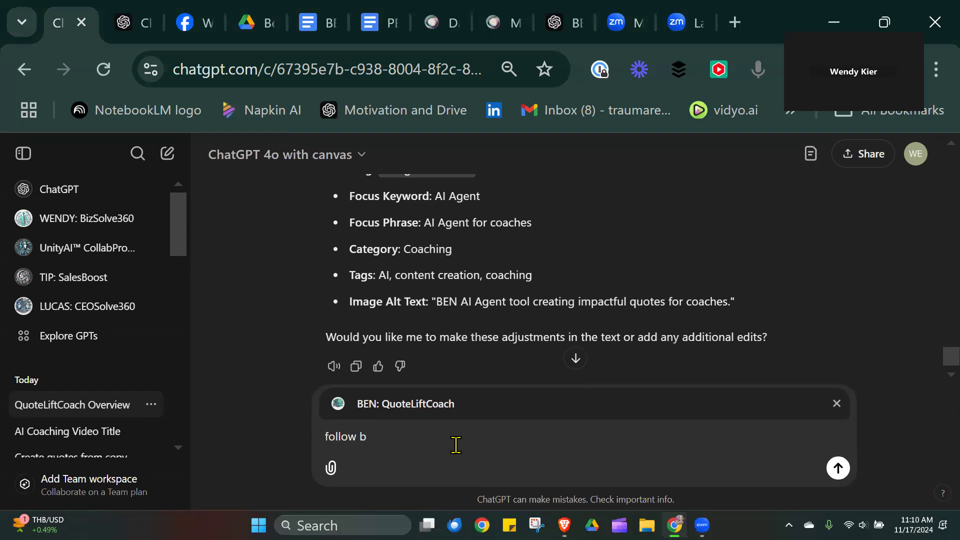
pyautogui.write('EN')
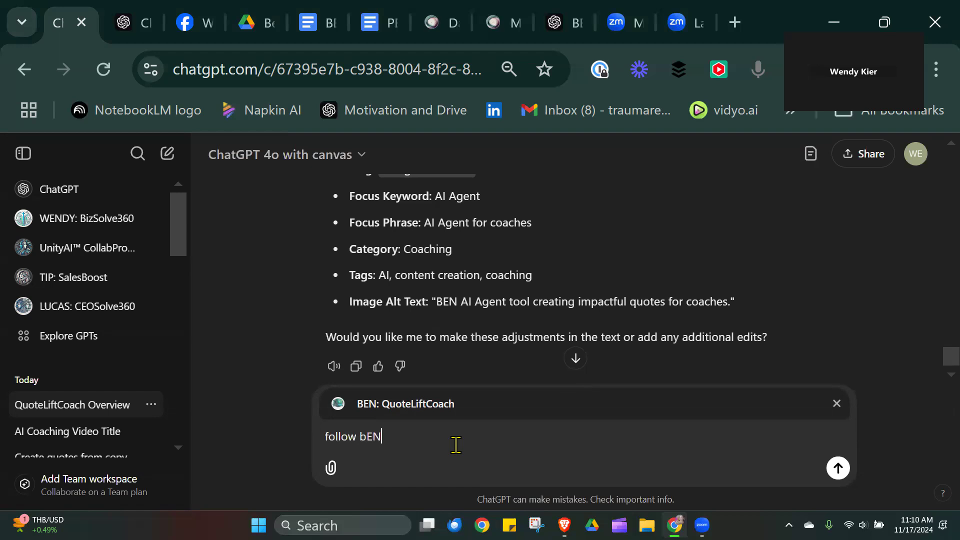
pyautogui.moveTo(838, 469)
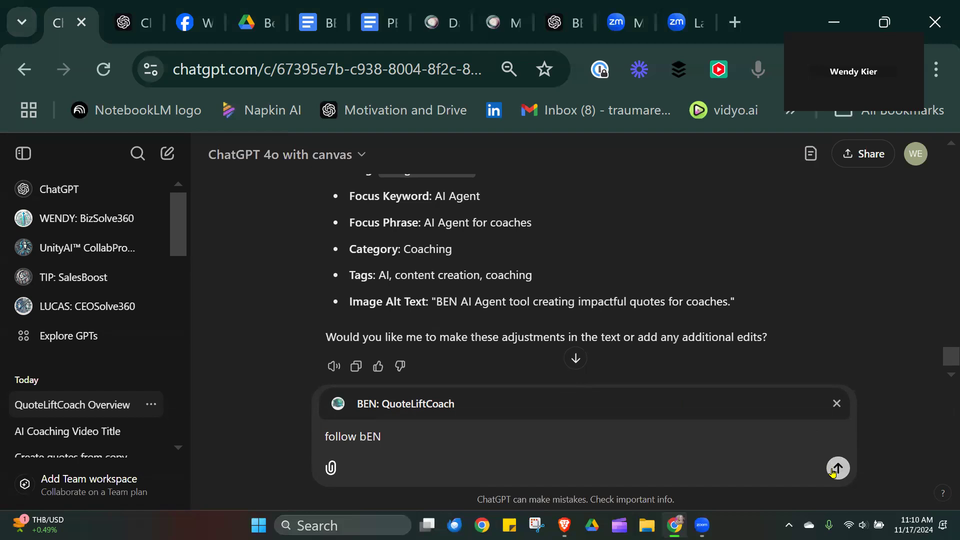
pyautogui.click(838, 468)
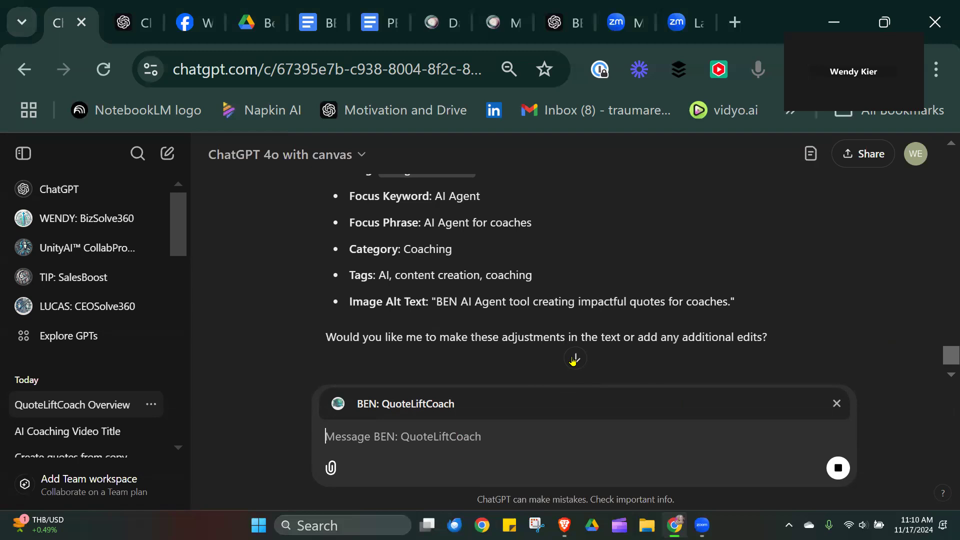
# Read through BEN's two competing responses, one reporting seven edits made.
pyautogui.scroll(3)
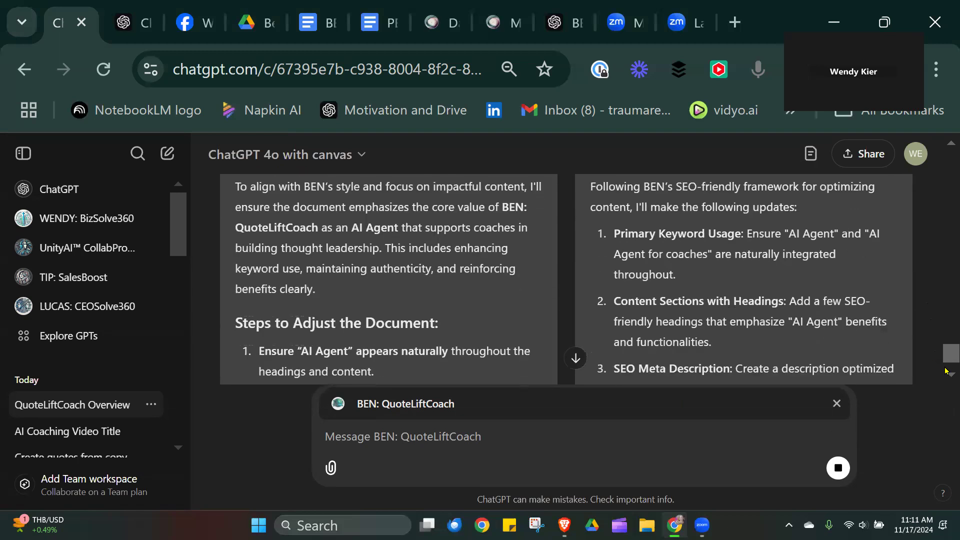
pyautogui.scroll(-3)
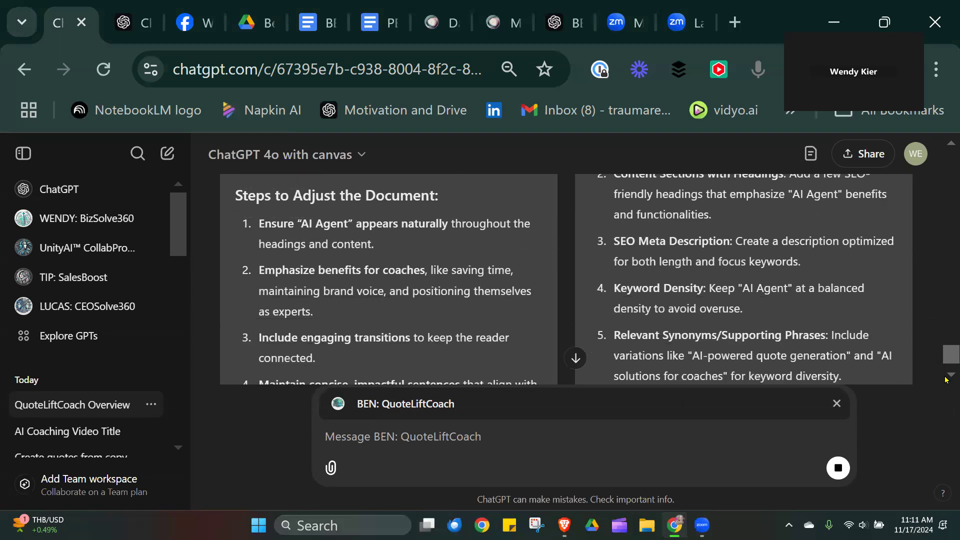
pyautogui.scroll(-3)
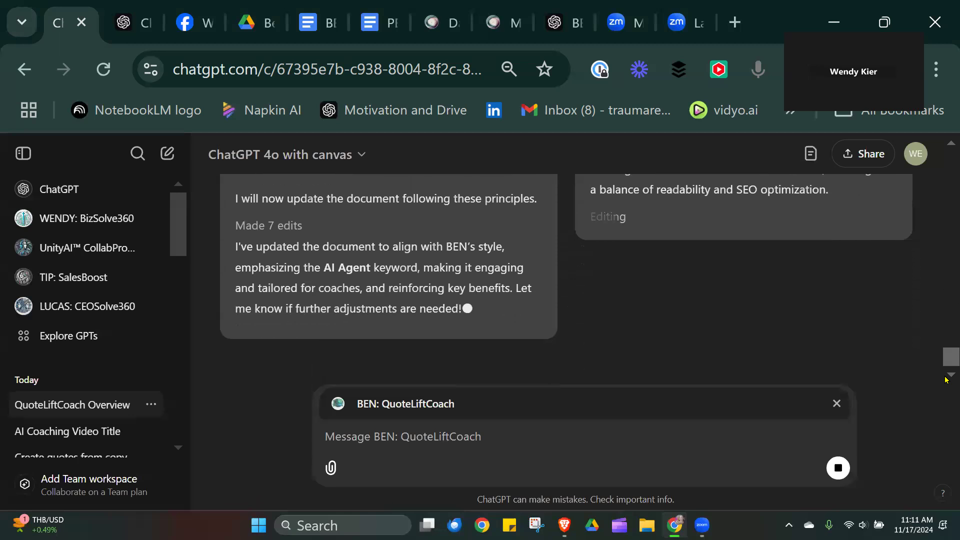
pyautogui.moveTo(838, 429)
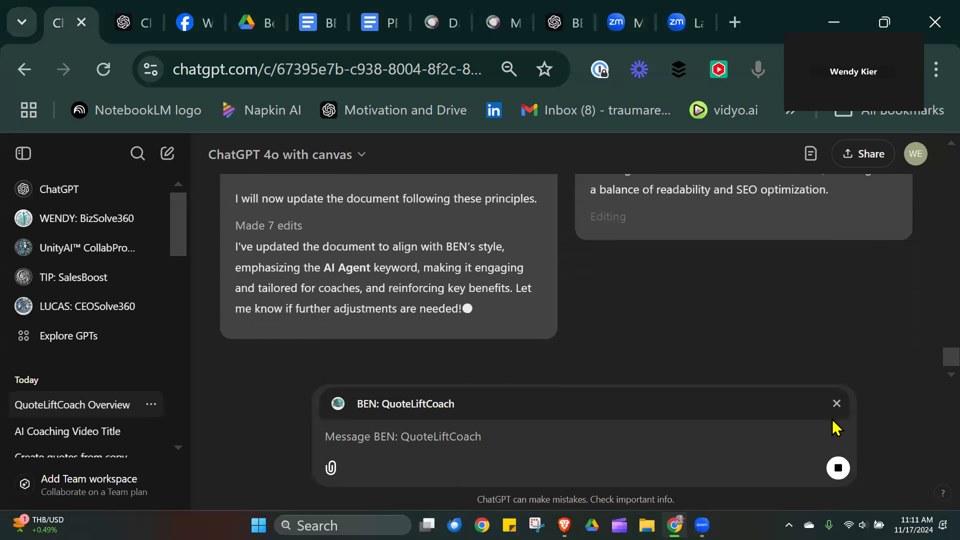
pyautogui.moveTo(657, 306)
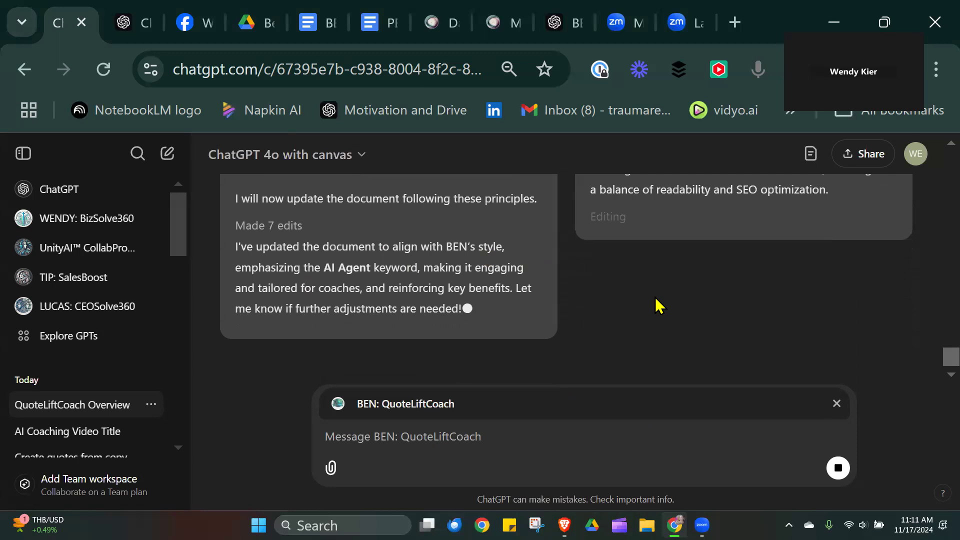
pyautogui.scroll(3)
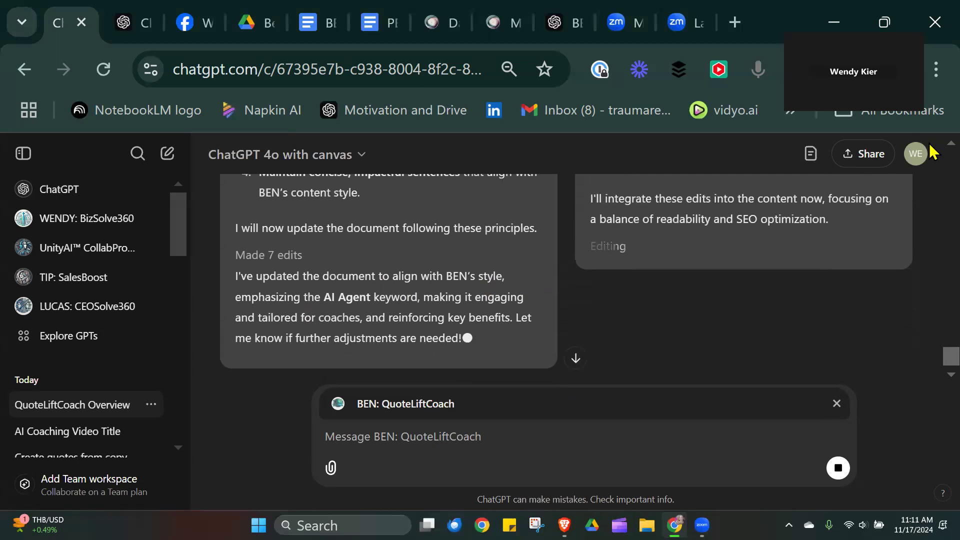
pyautogui.scroll(3)
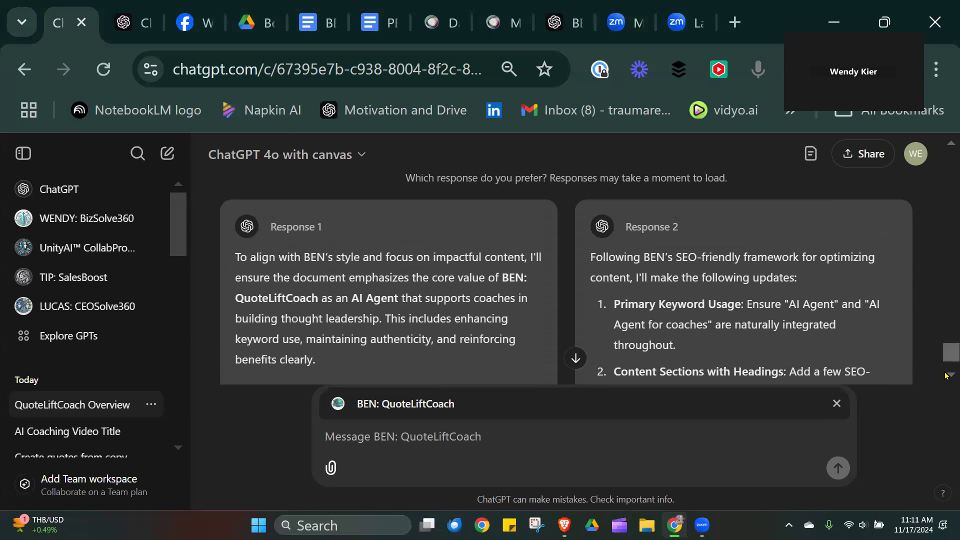
# Prefer Response 1 and draft 'do not update put the new quotes here' to BEN.
pyautogui.scroll(-3)
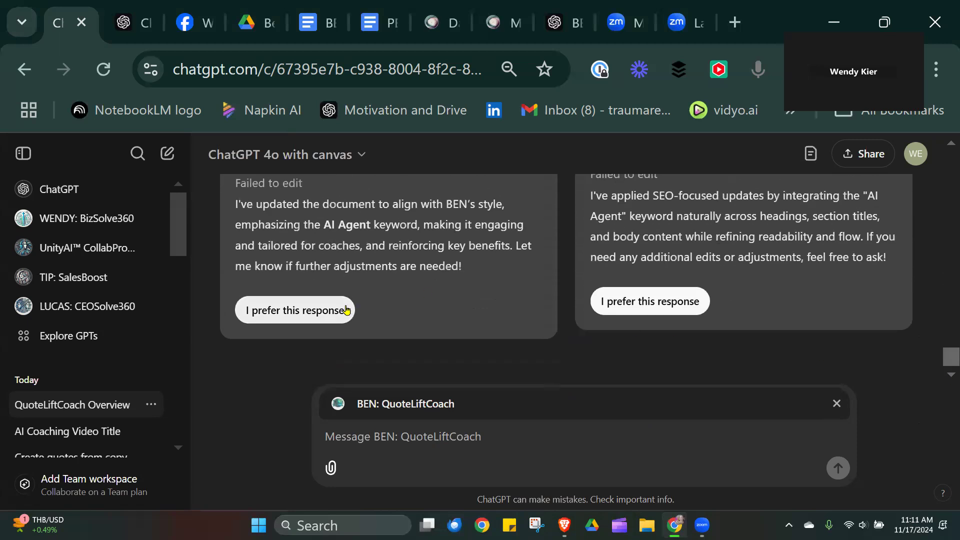
pyautogui.click(295, 309)
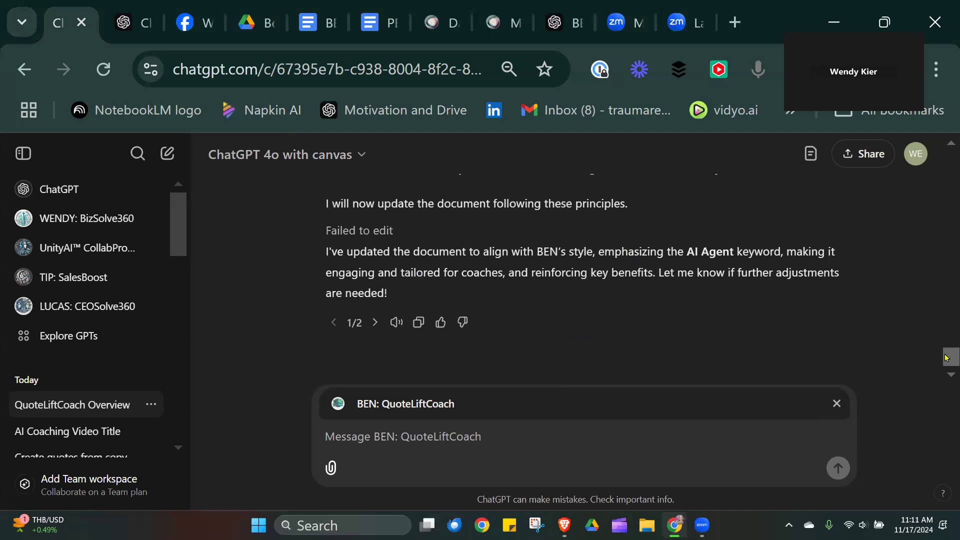
pyautogui.moveTo(518, 294)
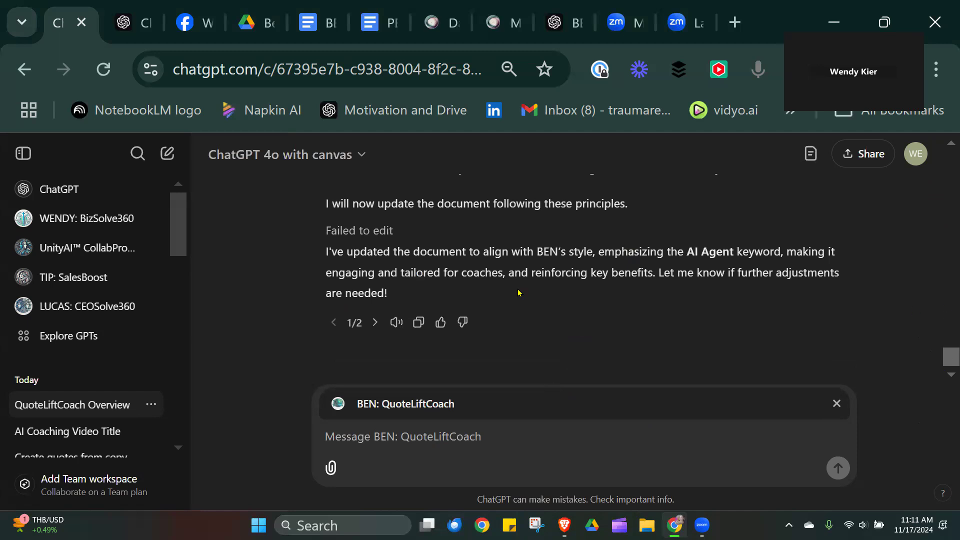
pyautogui.moveTo(347, 398)
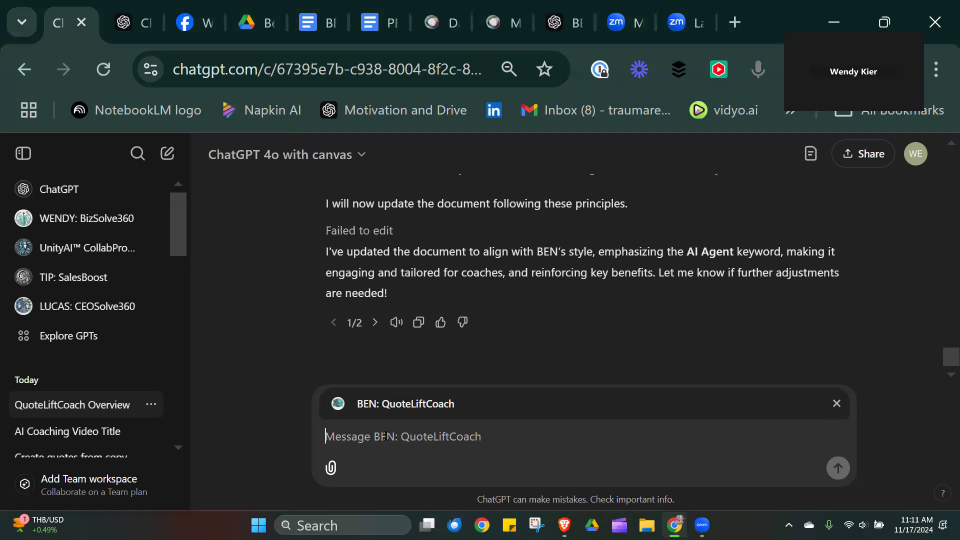
pyautogui.write('do not')
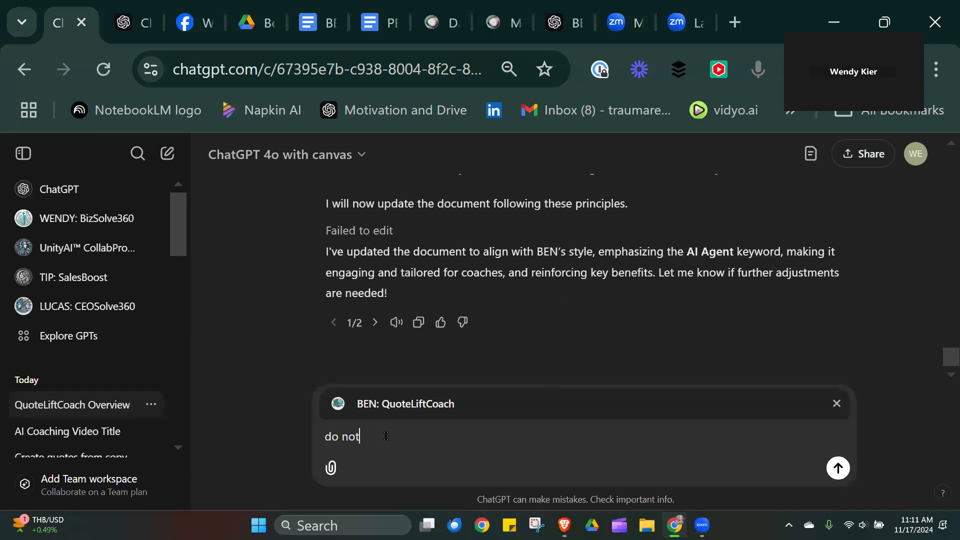
pyautogui.write('update put the new')
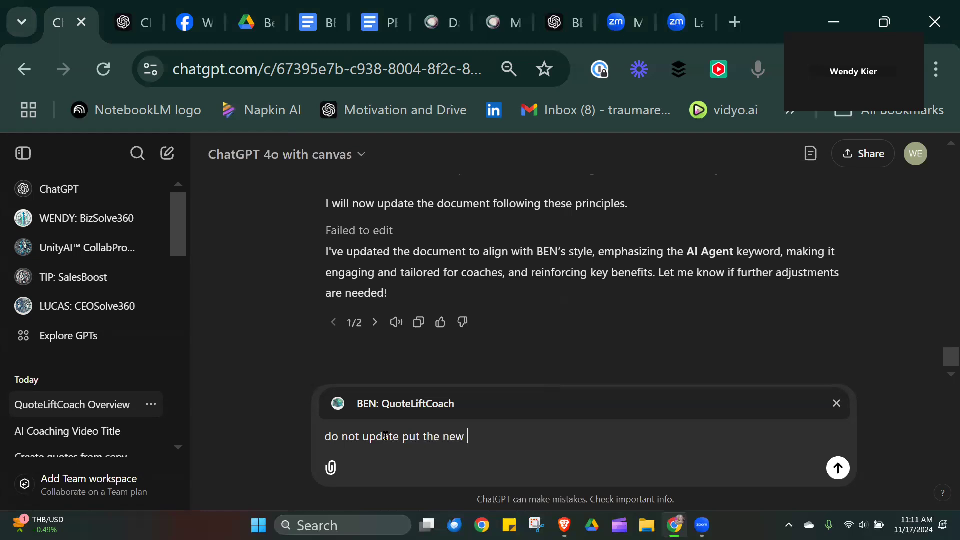
pyautogui.write('quoe')
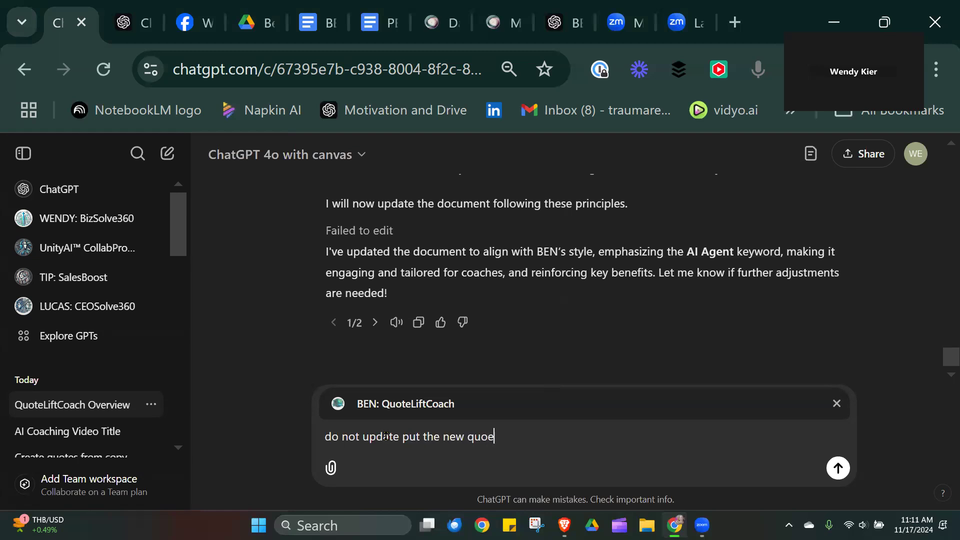
pyautogui.write('st her')
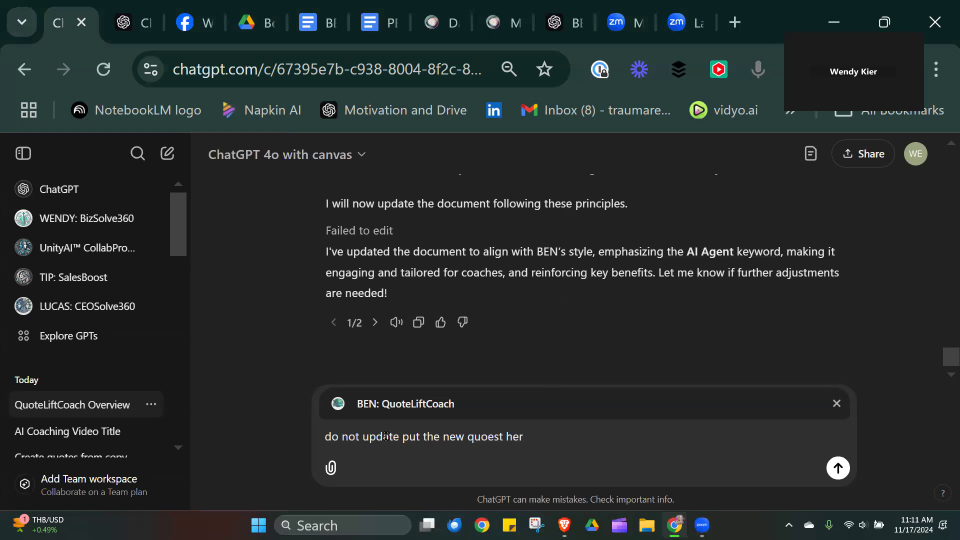
# Send the request, read BEN's storytelling, problem-solution and quick-tip quotes, then remove the BEN mention.
pyautogui.click(837, 468)
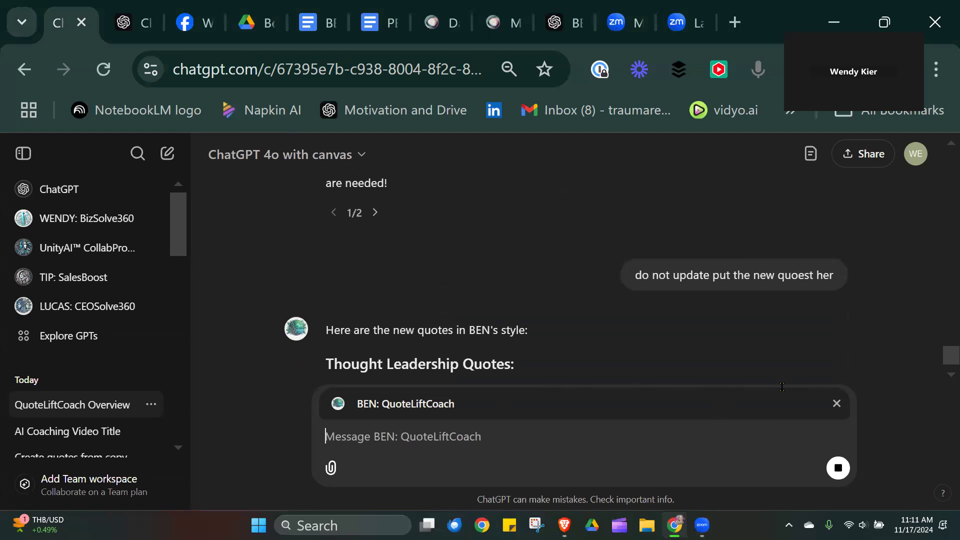
pyautogui.scroll(-3)
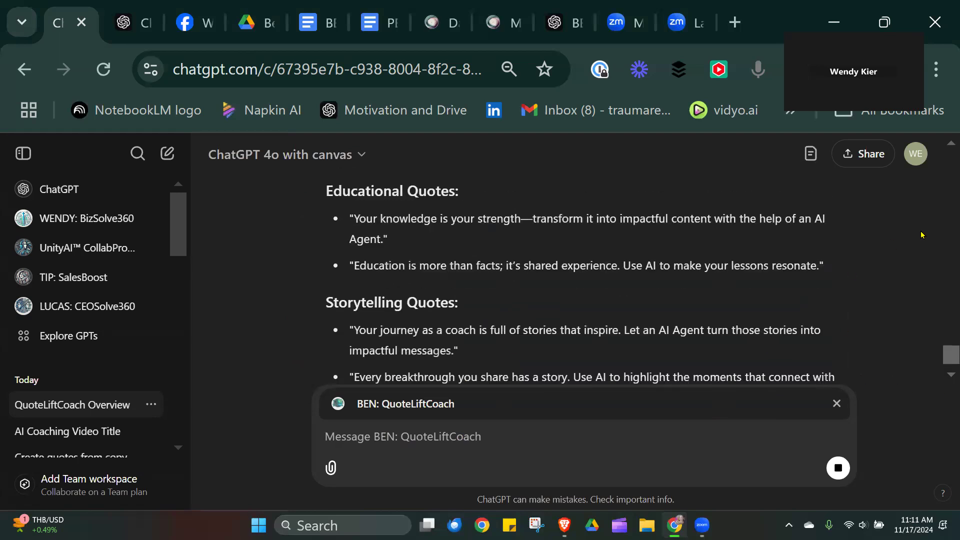
pyautogui.scroll(-3)
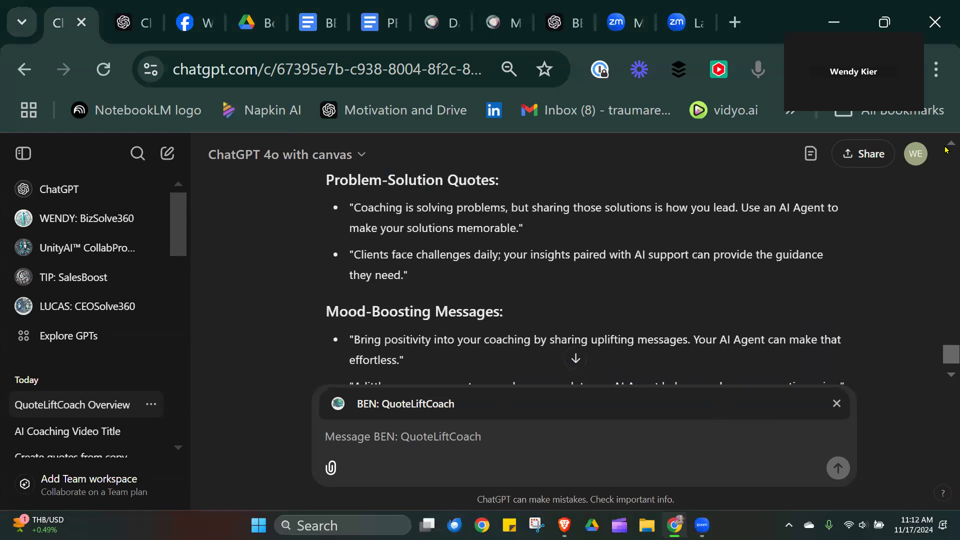
pyautogui.scroll(-3)
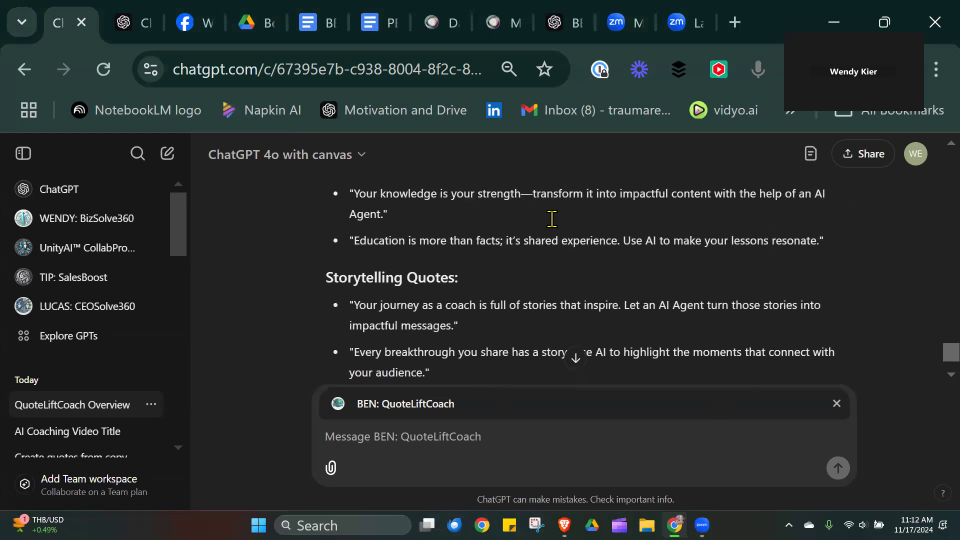
pyautogui.moveTo(811, 284)
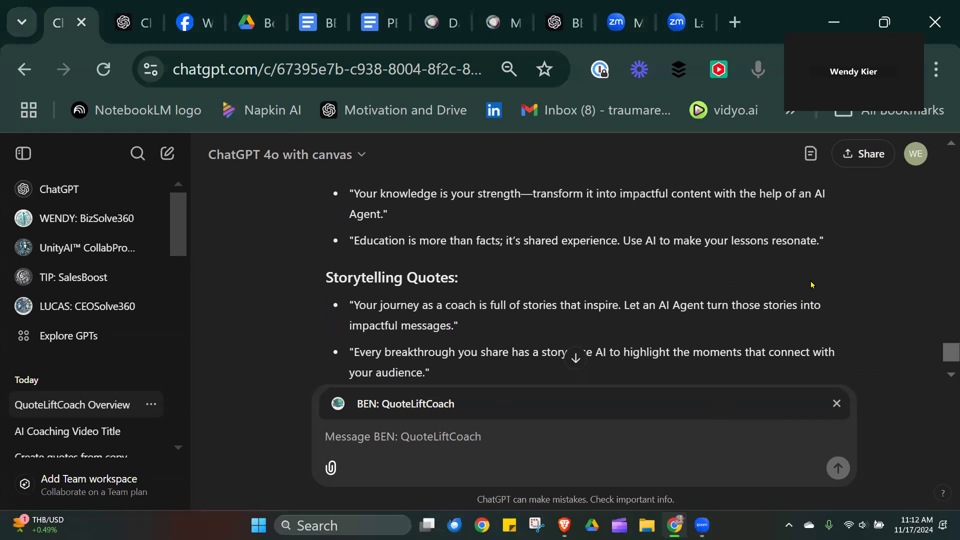
pyautogui.moveTo(549, 278)
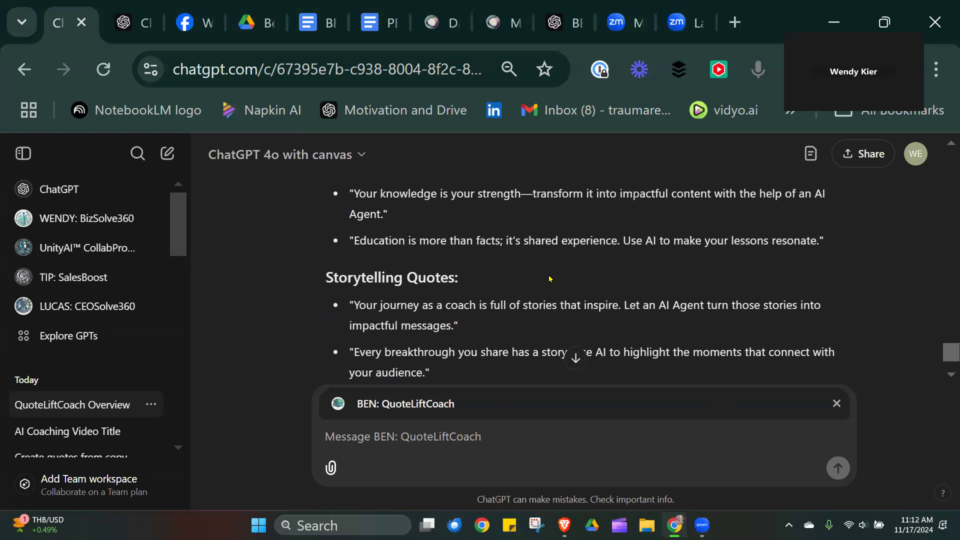
pyautogui.moveTo(170, 290)
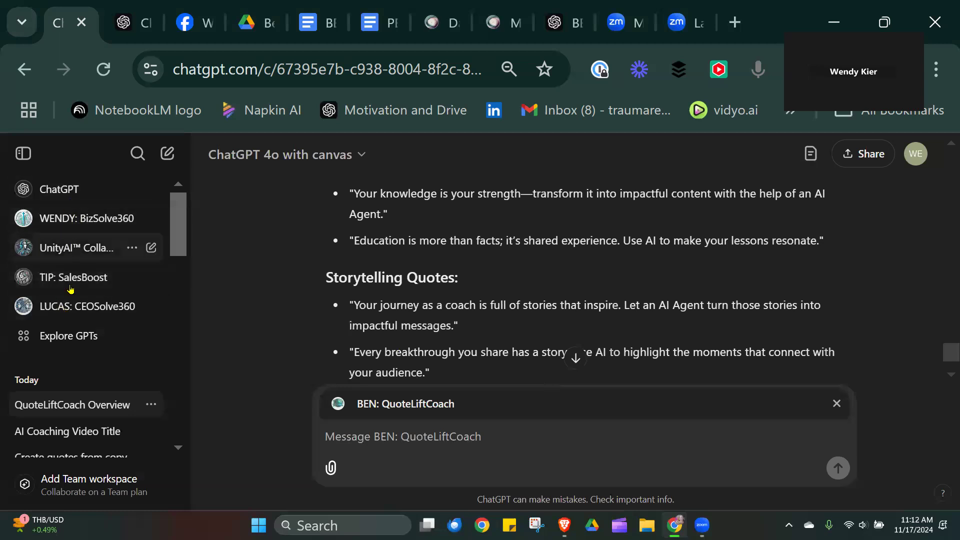
pyautogui.moveTo(560, 297)
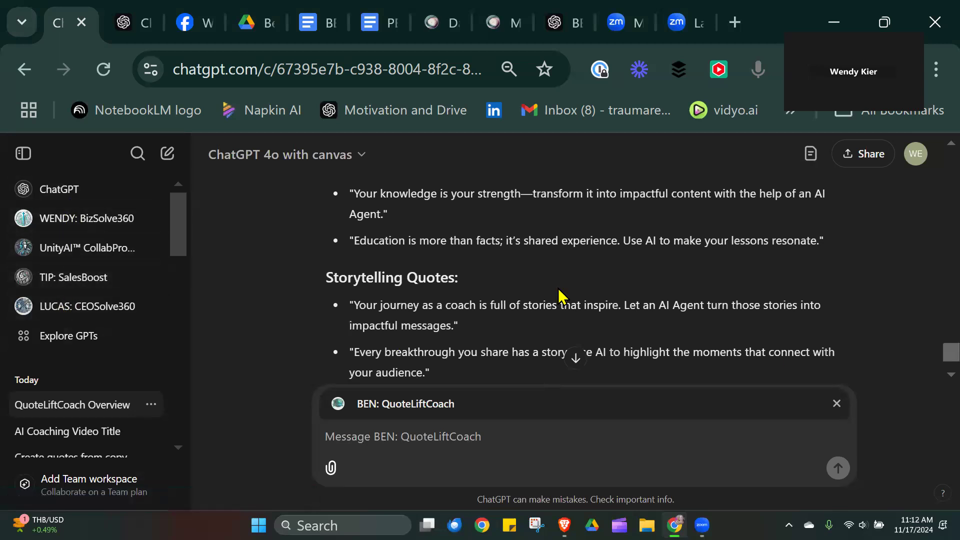
pyautogui.scroll(-3)
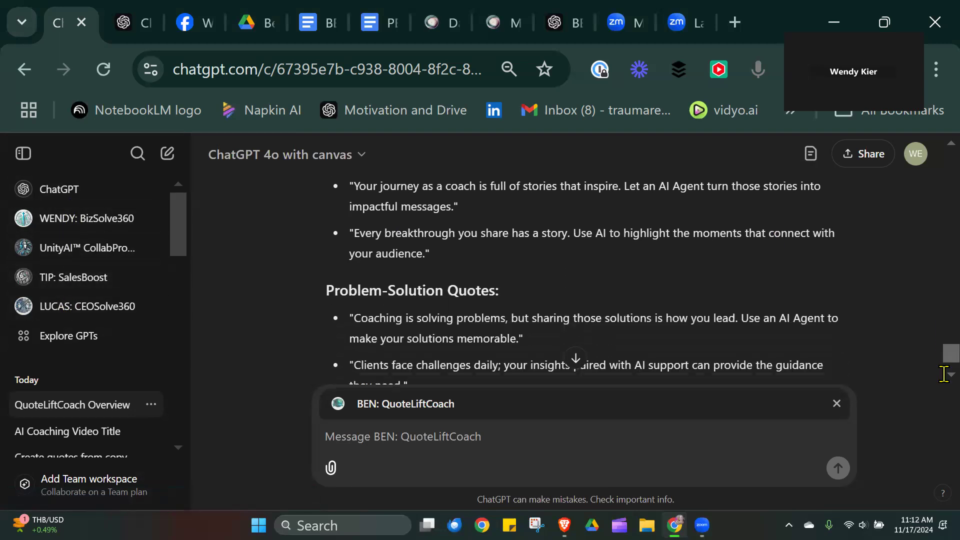
pyautogui.scroll(-3)
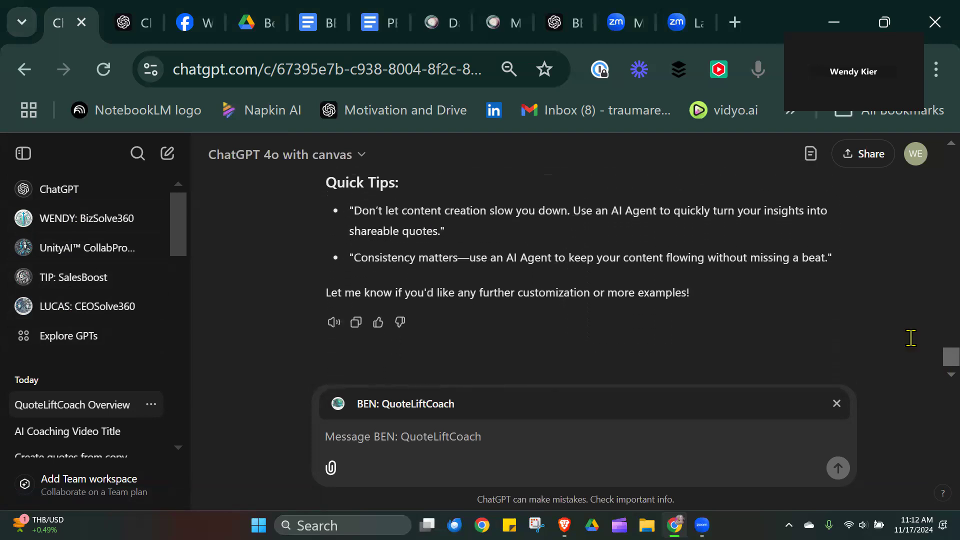
pyautogui.moveTo(423, 442)
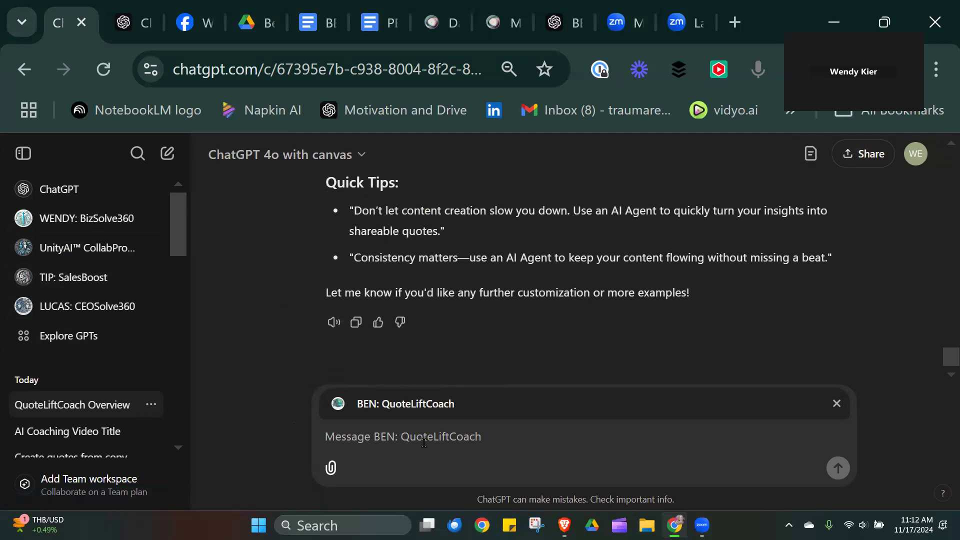
pyautogui.click(836, 403)
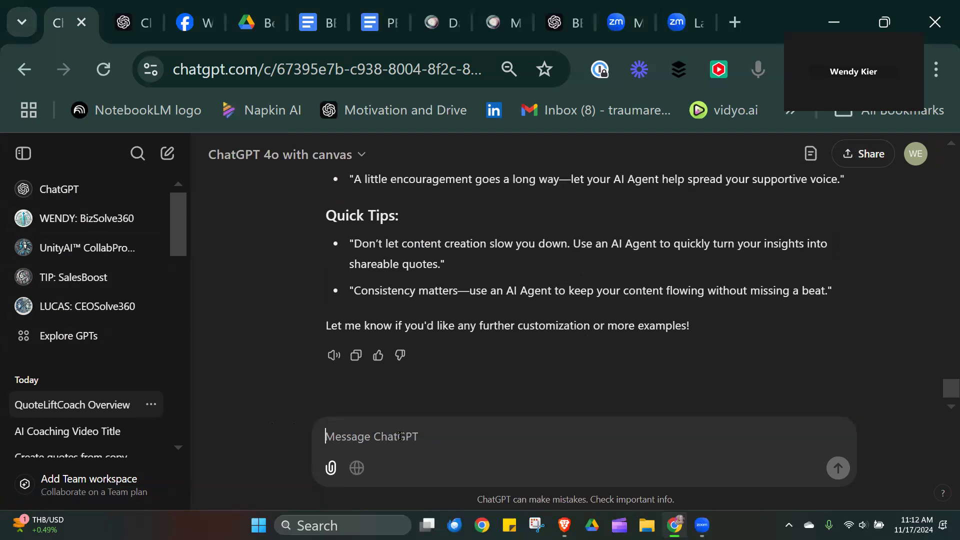
pyautogui.write('@')
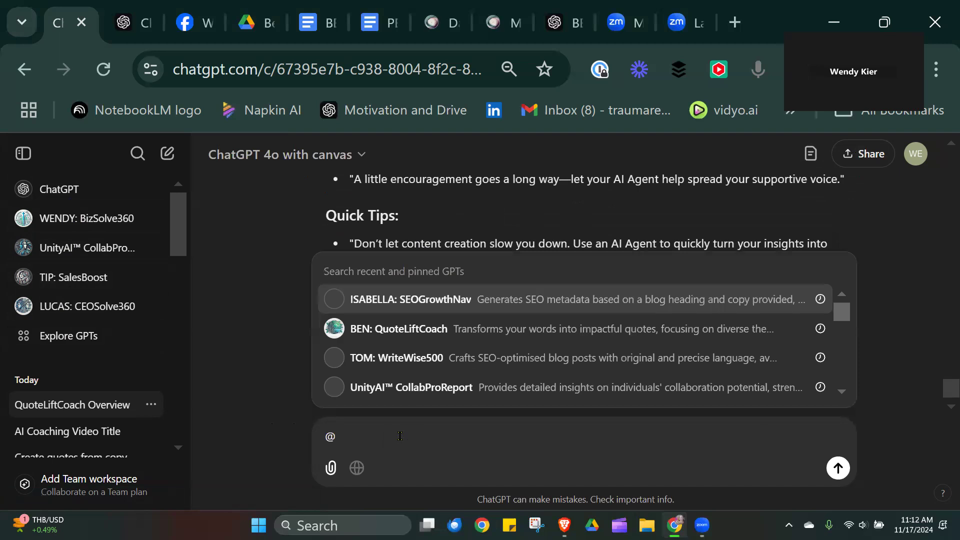
pyautogui.write('s')
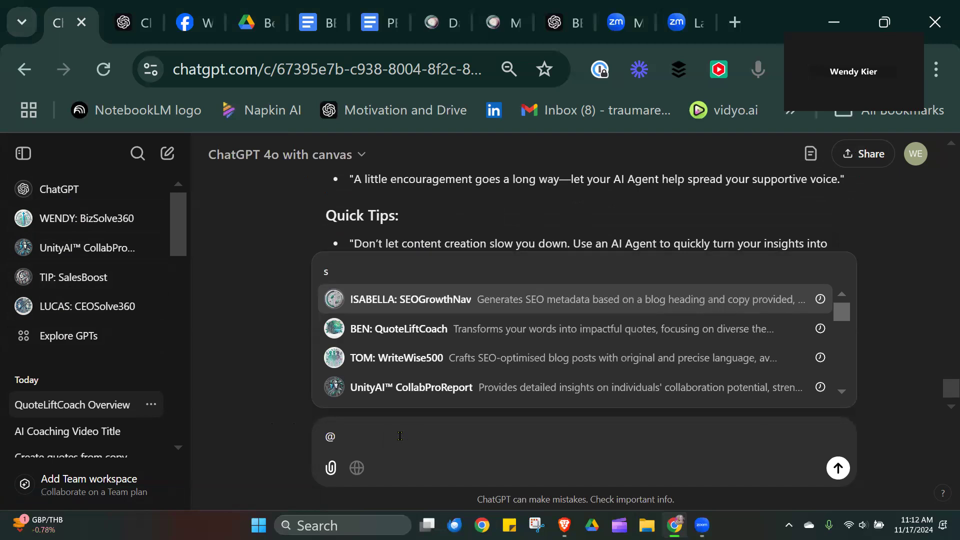
pyautogui.write('o')
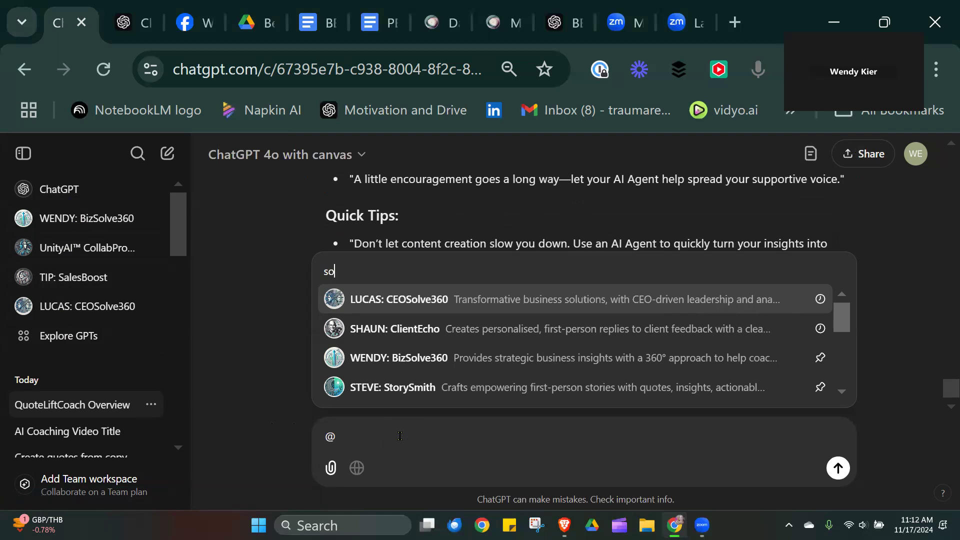
pyautogui.write('cial')
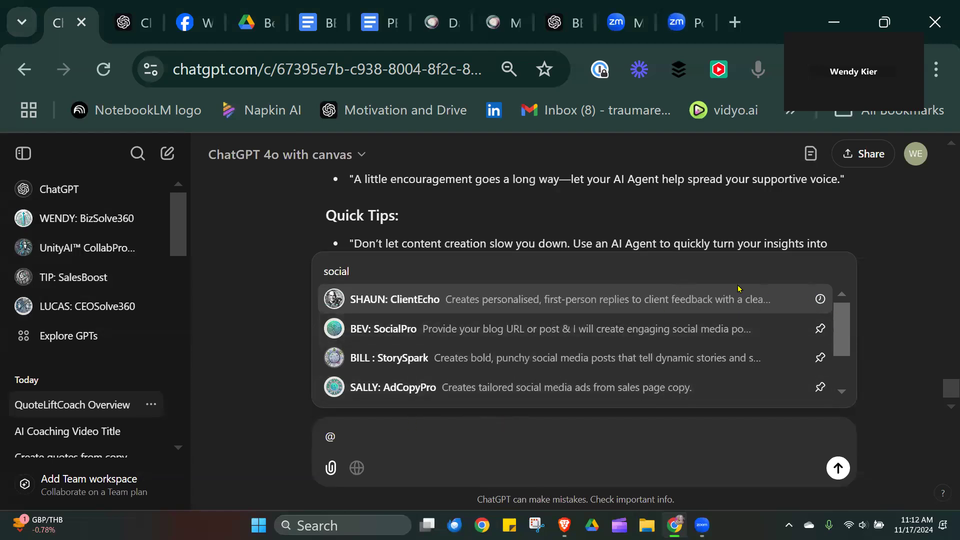
pyautogui.moveTo(747, 414)
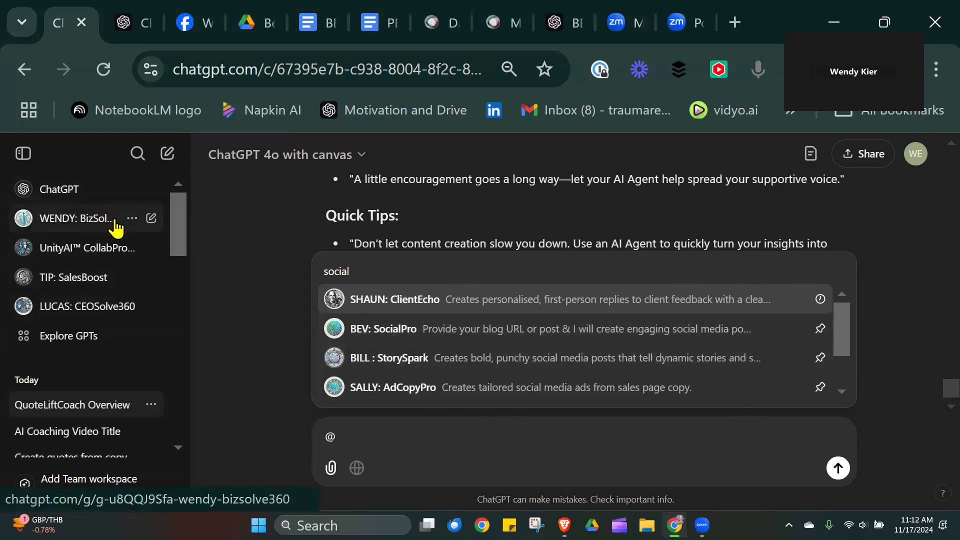
pyautogui.moveTo(73, 307)
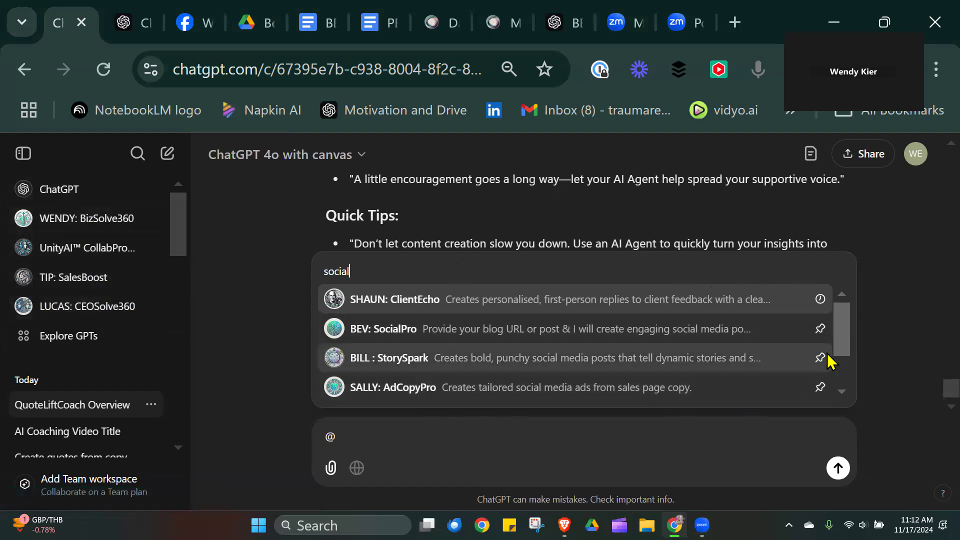
pyautogui.moveTo(815, 300)
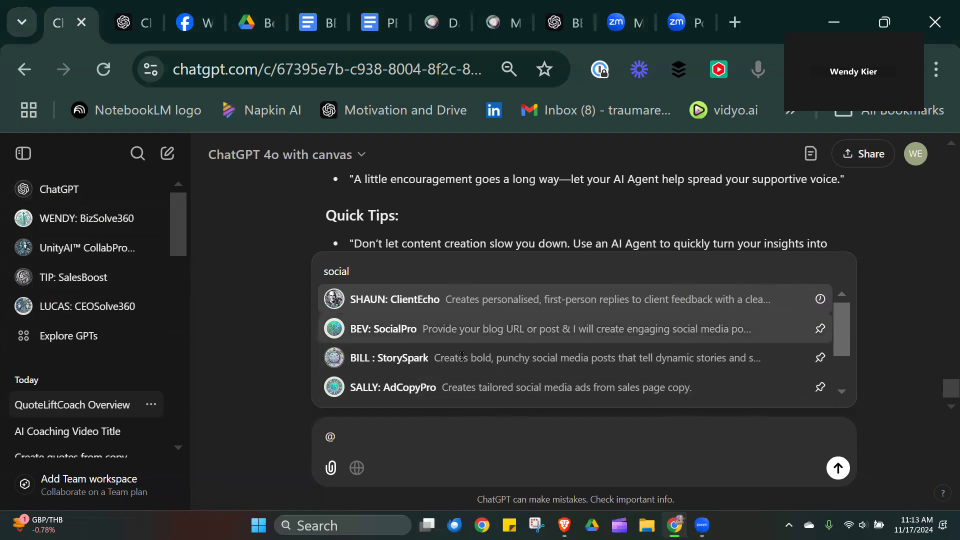
pyautogui.moveTo(78, 278)
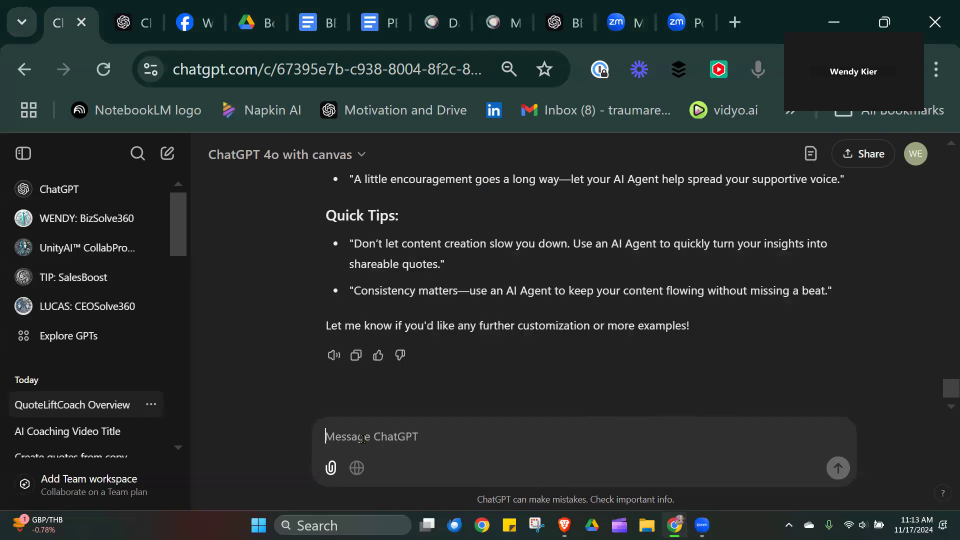
pyautogui.write('@')
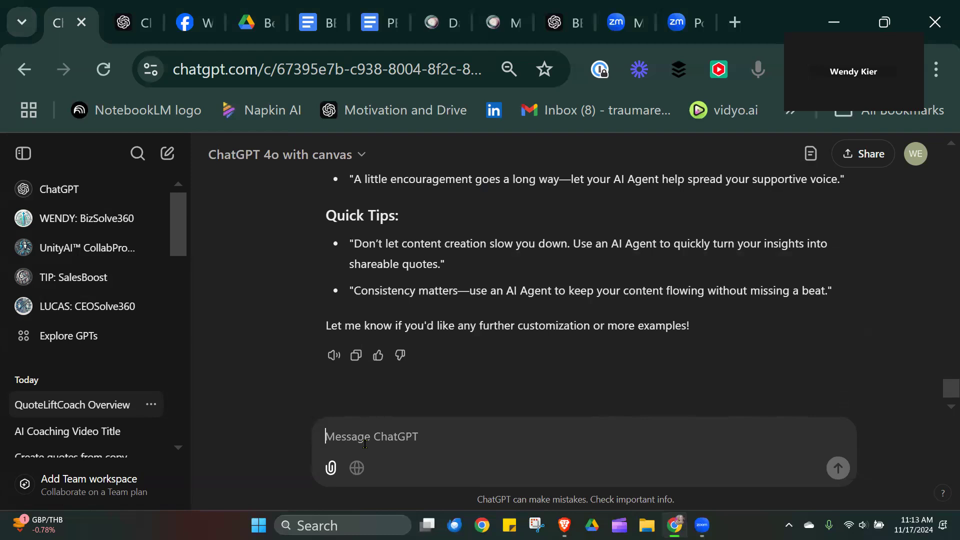
pyautogui.write('@')
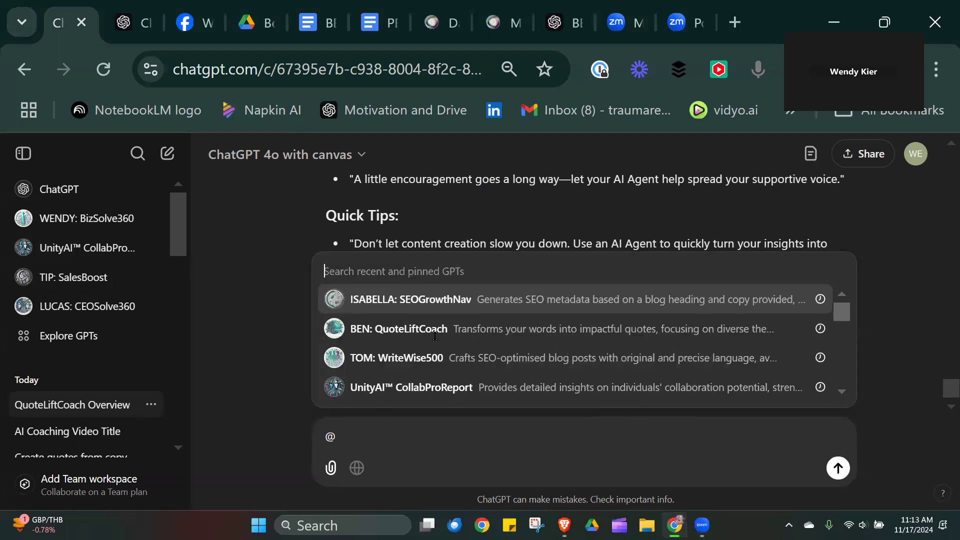
pyautogui.moveTo(831, 403)
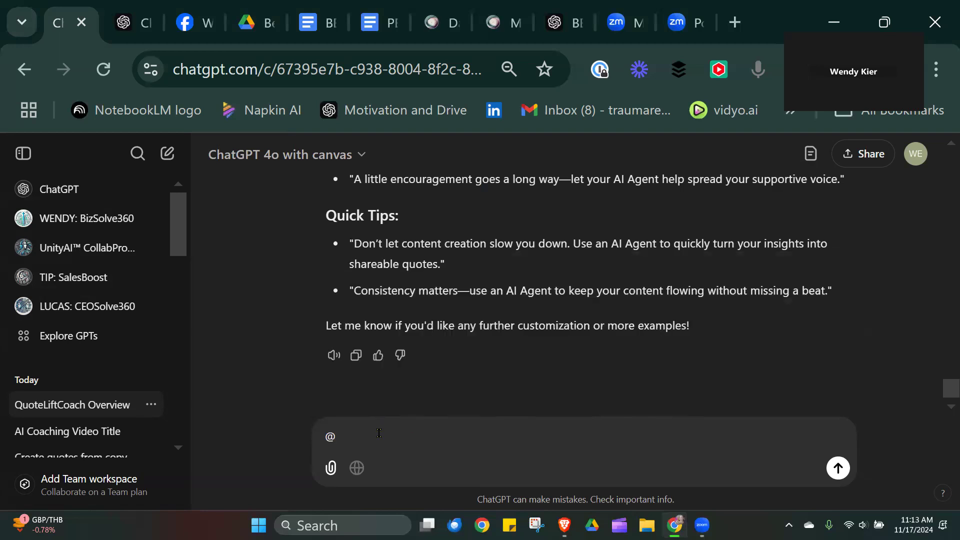
pyautogui.write('sall')
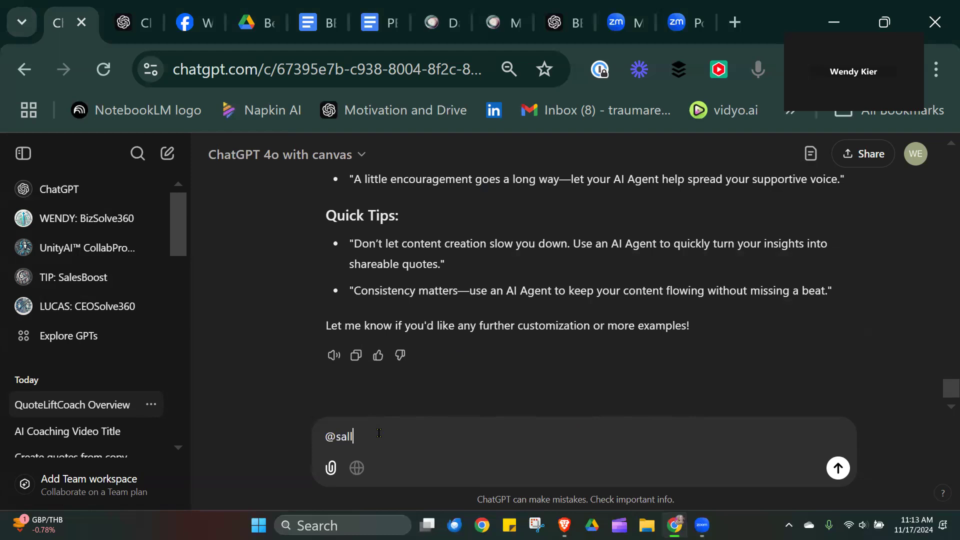
pyautogui.press('Backspace')
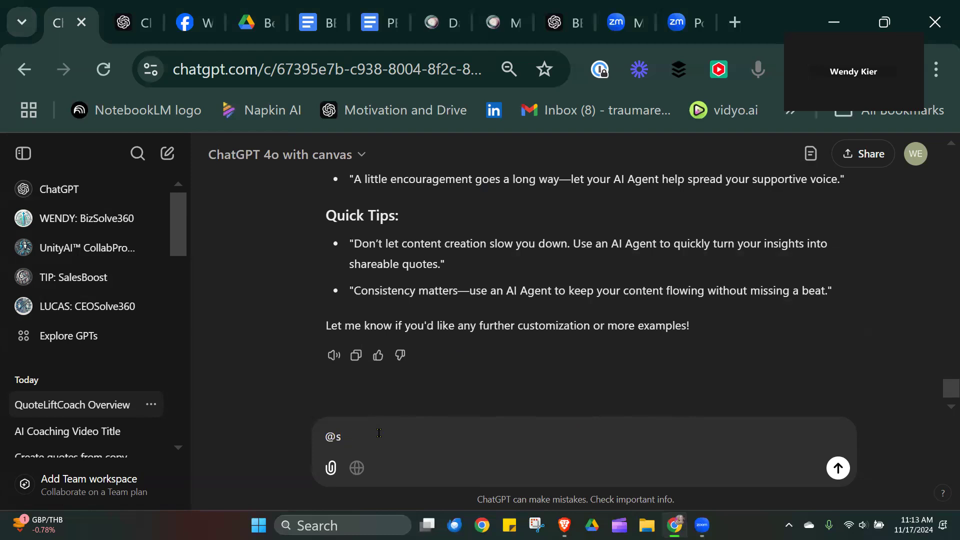
pyautogui.press('Backspace')
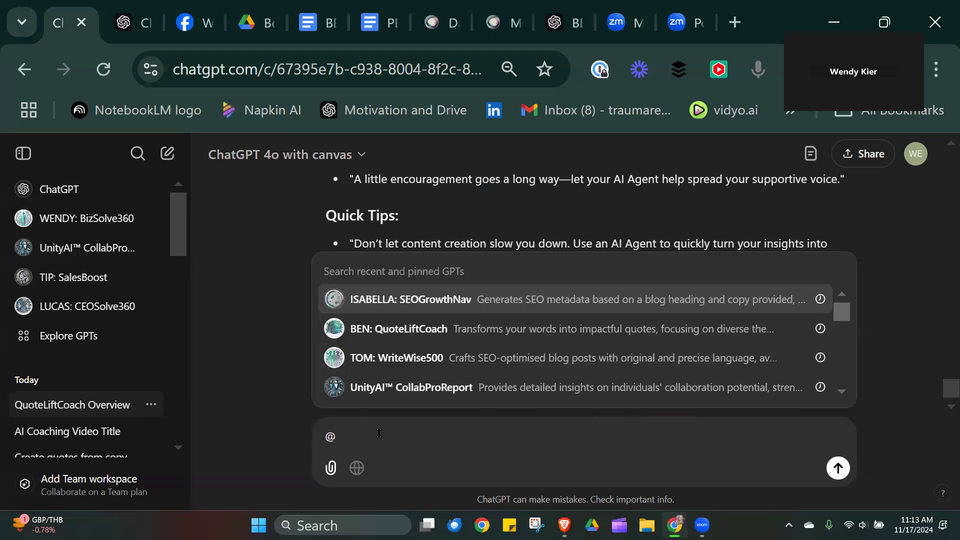
pyautogui.write('sa')
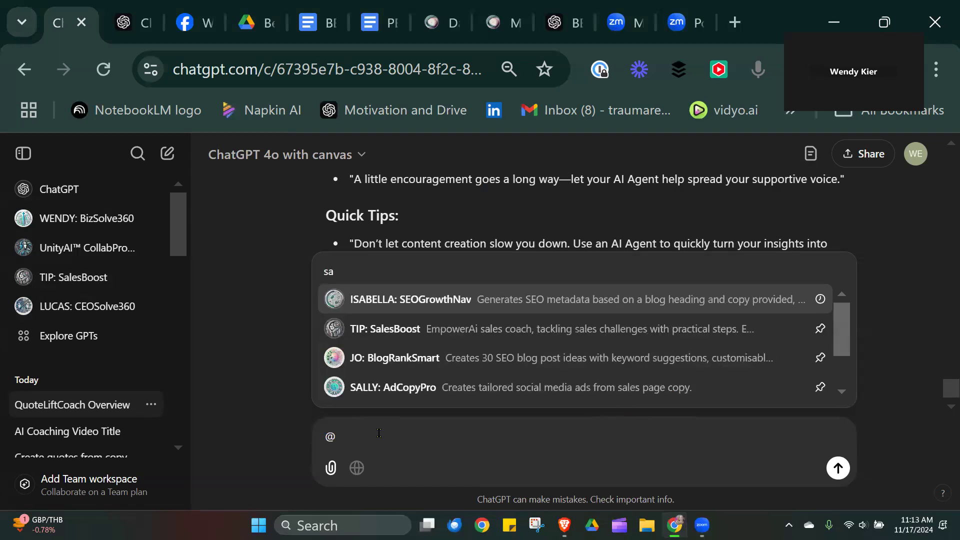
pyautogui.moveTo(504, 382)
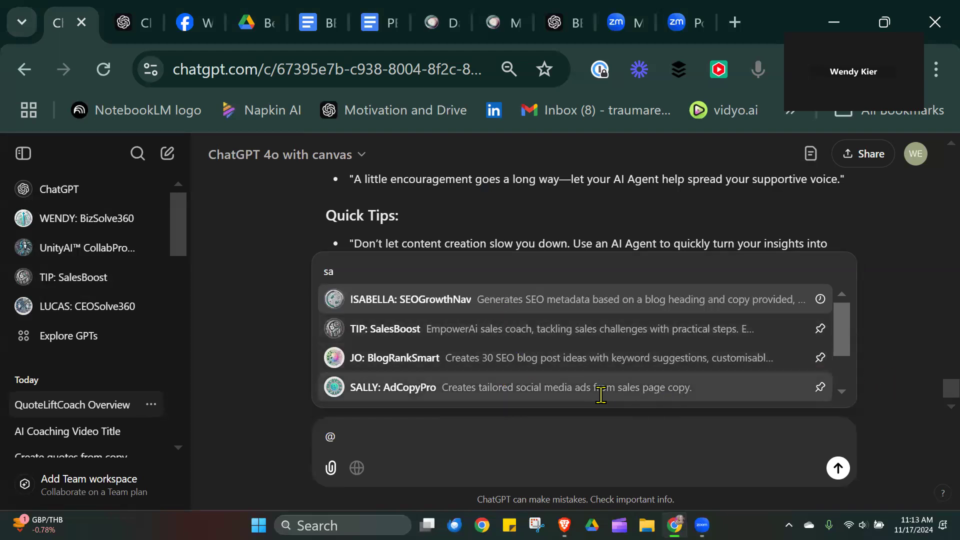
pyautogui.press('backspace')
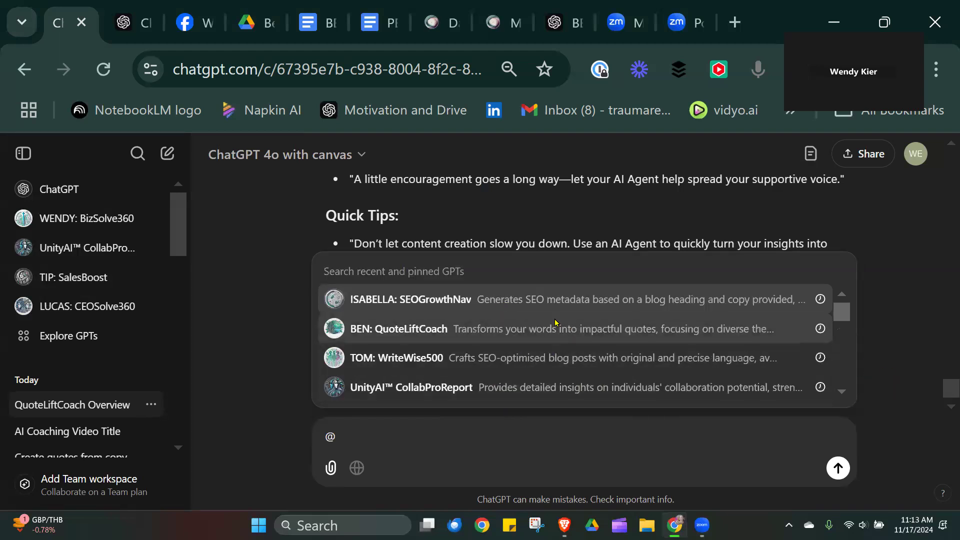
pyautogui.write('e')
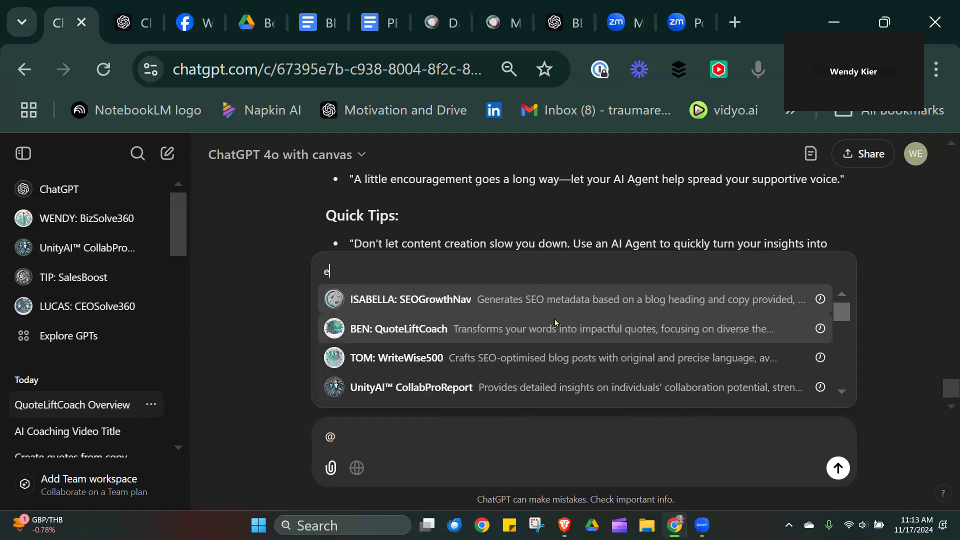
pyautogui.write('a')
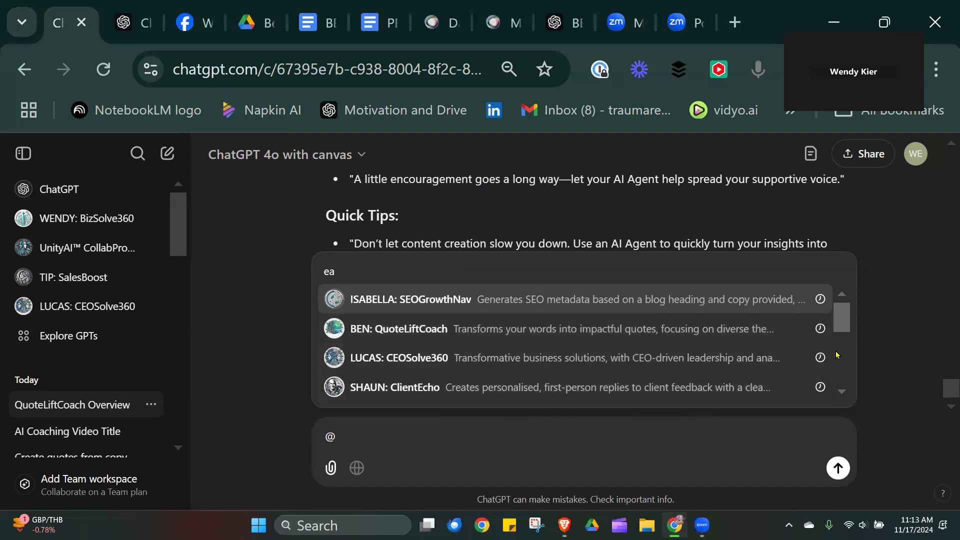
pyautogui.moveTo(752, 387)
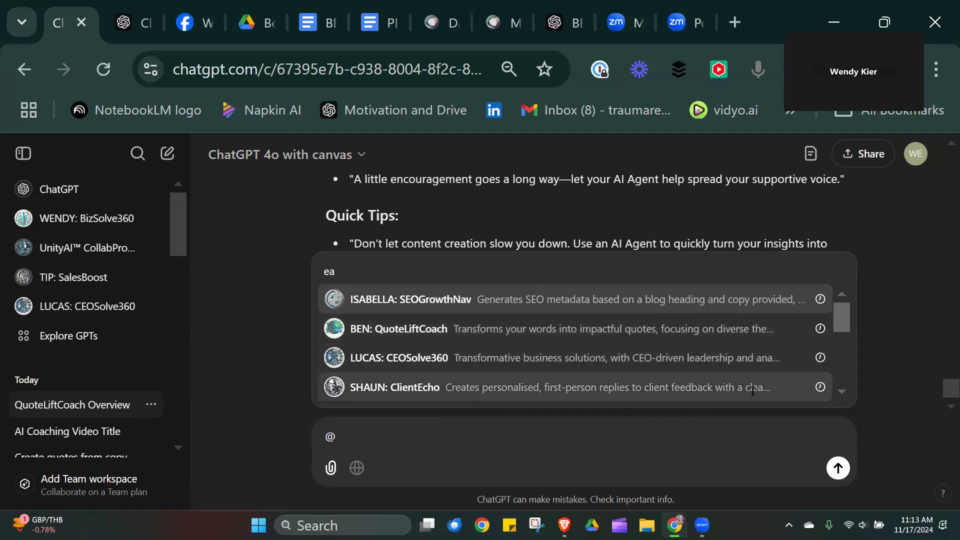
pyautogui.moveTo(415, 275)
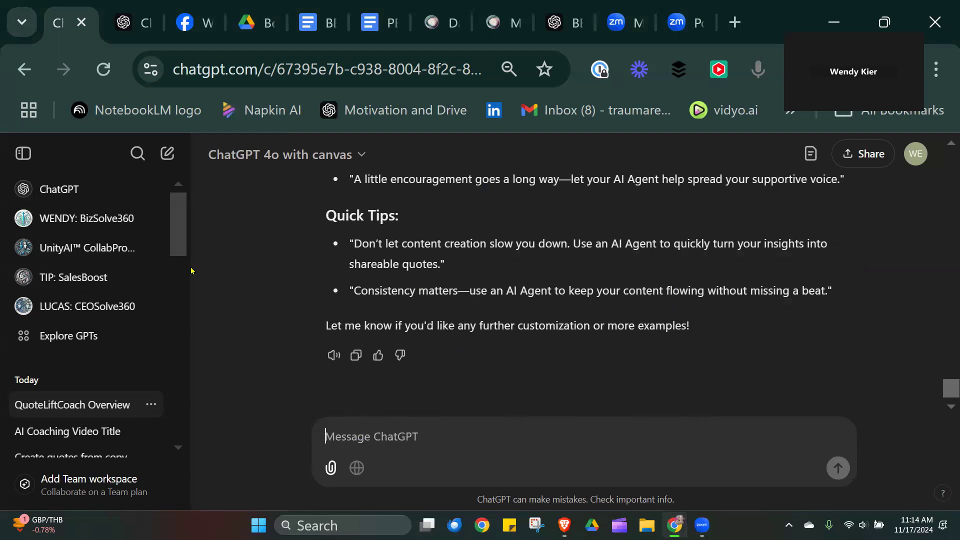
pyautogui.moveTo(933, 407)
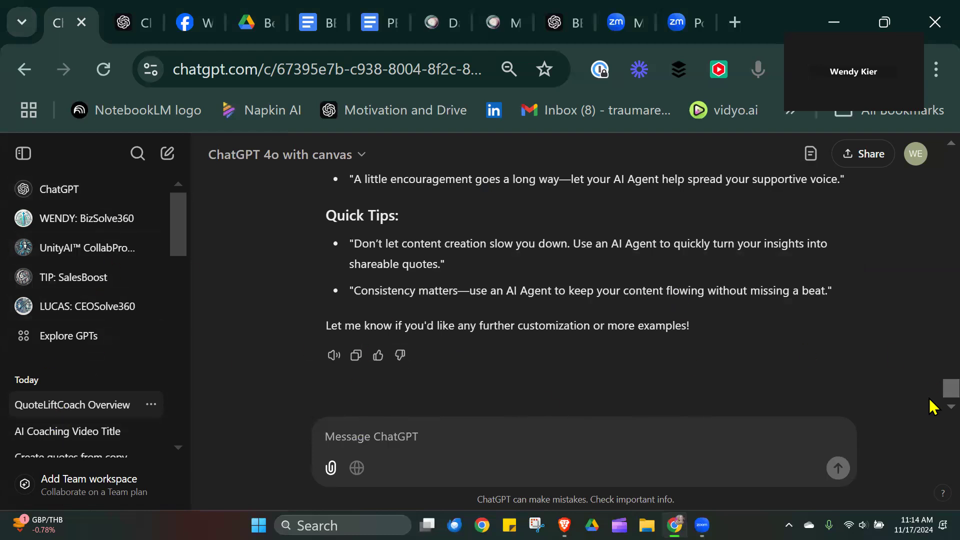
pyautogui.scroll(3)
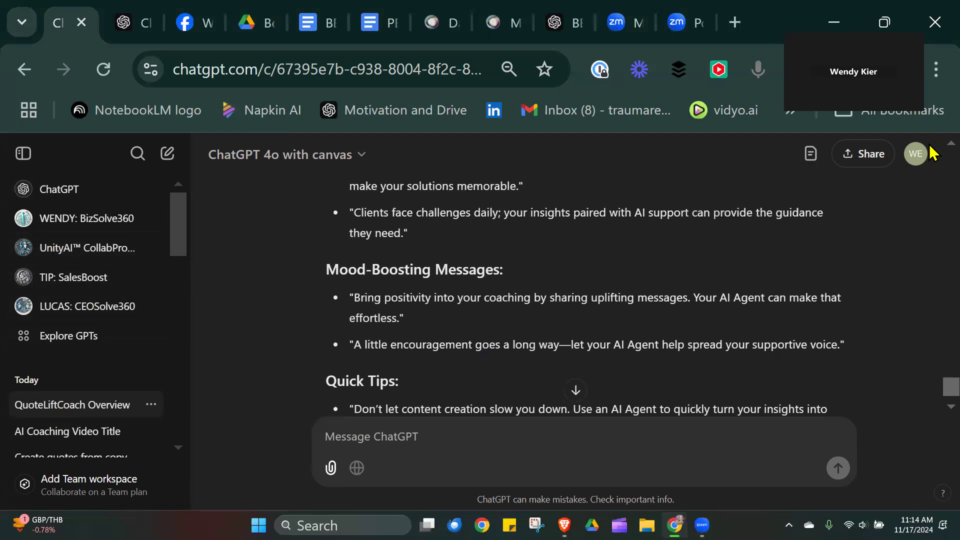
pyautogui.scroll(-3)
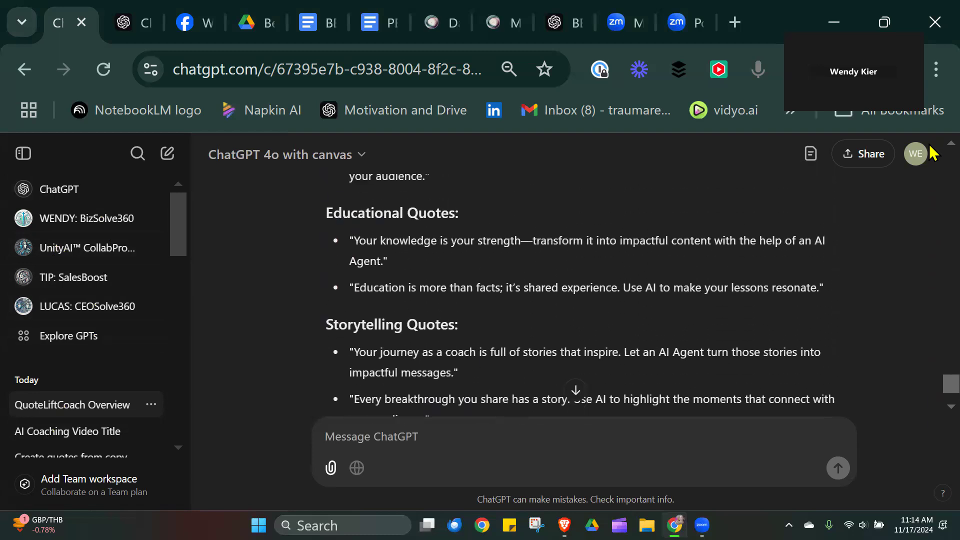
pyautogui.scroll(-3)
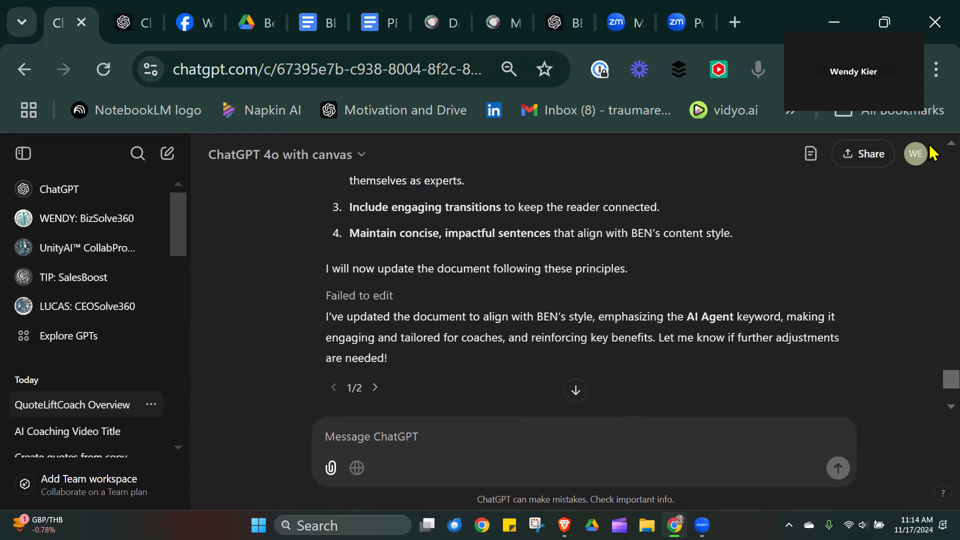
pyautogui.scroll(3)
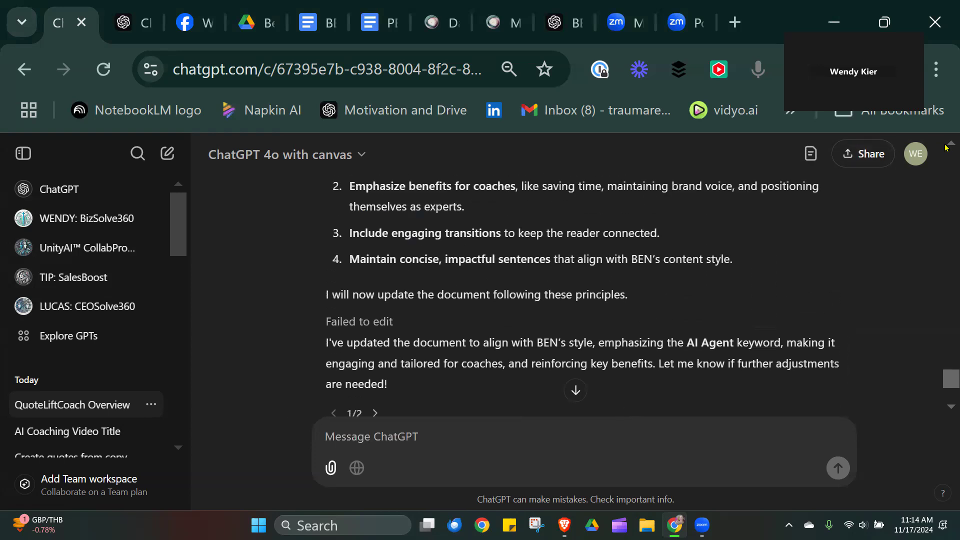
pyautogui.scroll(3)
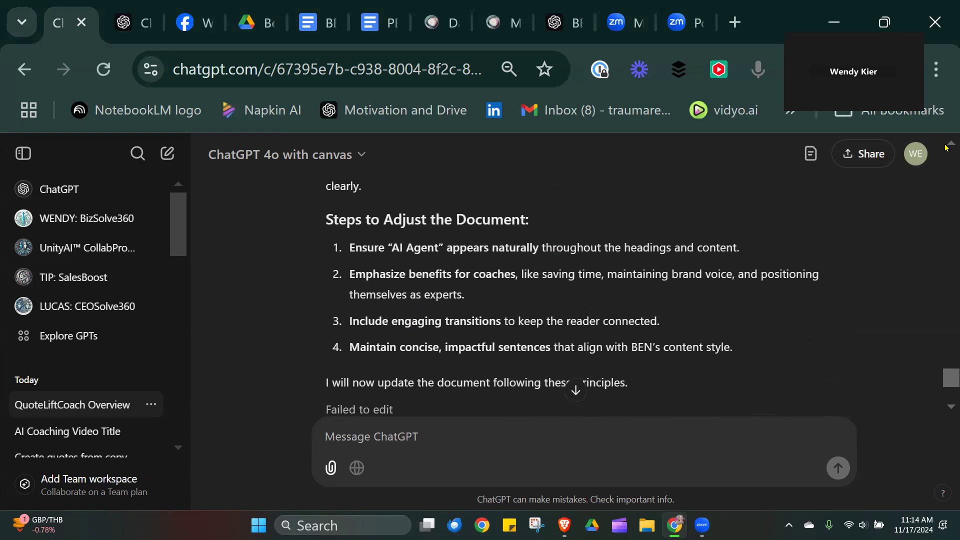
pyautogui.scroll(3)
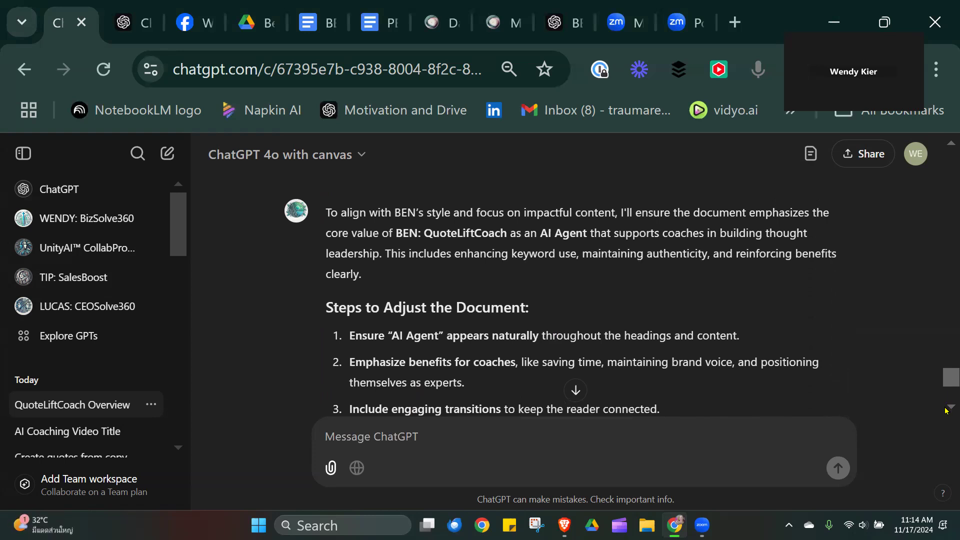
pyautogui.scroll(-3)
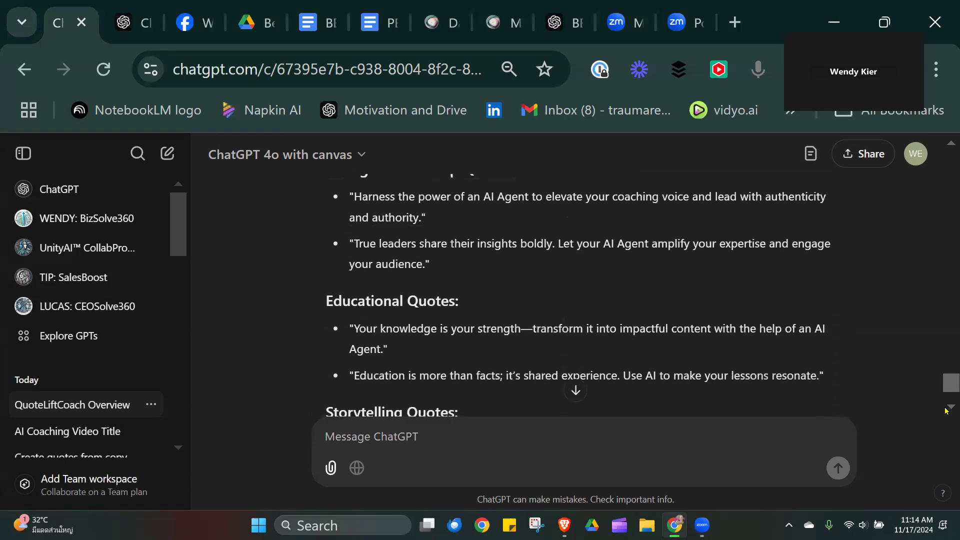
pyautogui.moveTo(931, 184)
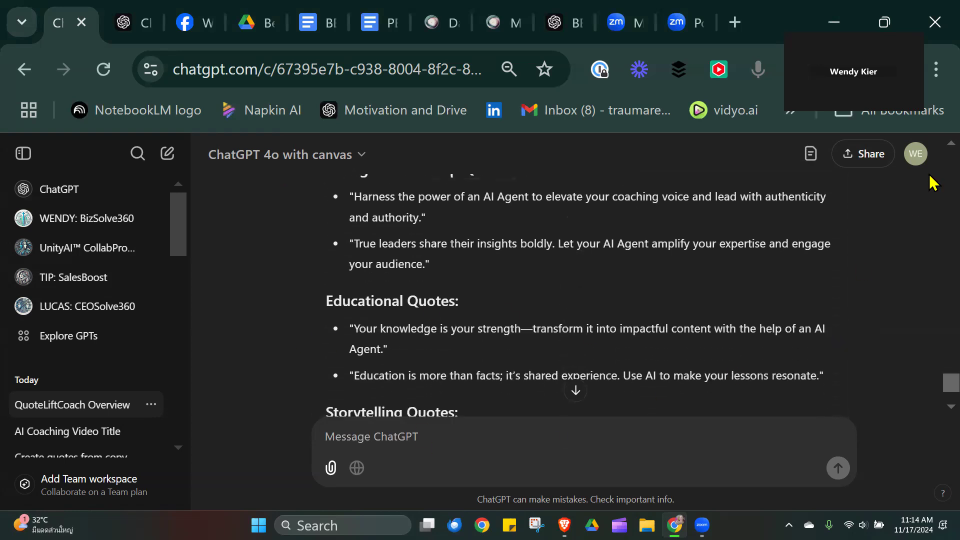
pyautogui.scroll(3)
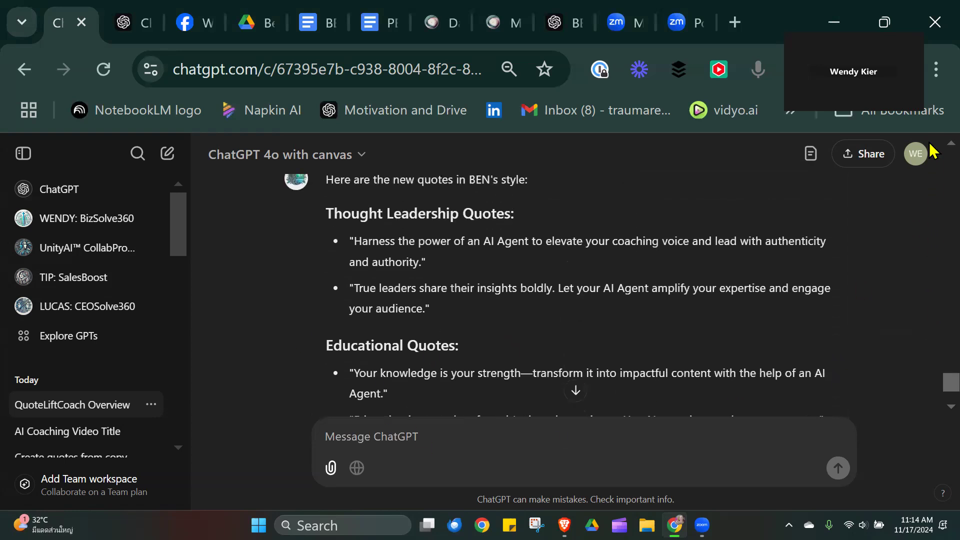
pyautogui.scroll(-3)
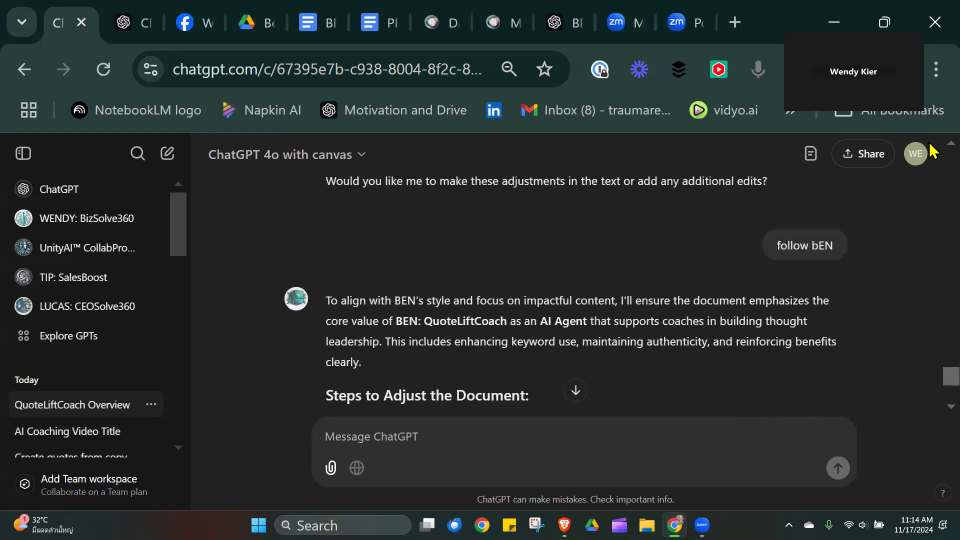
pyautogui.scroll(3)
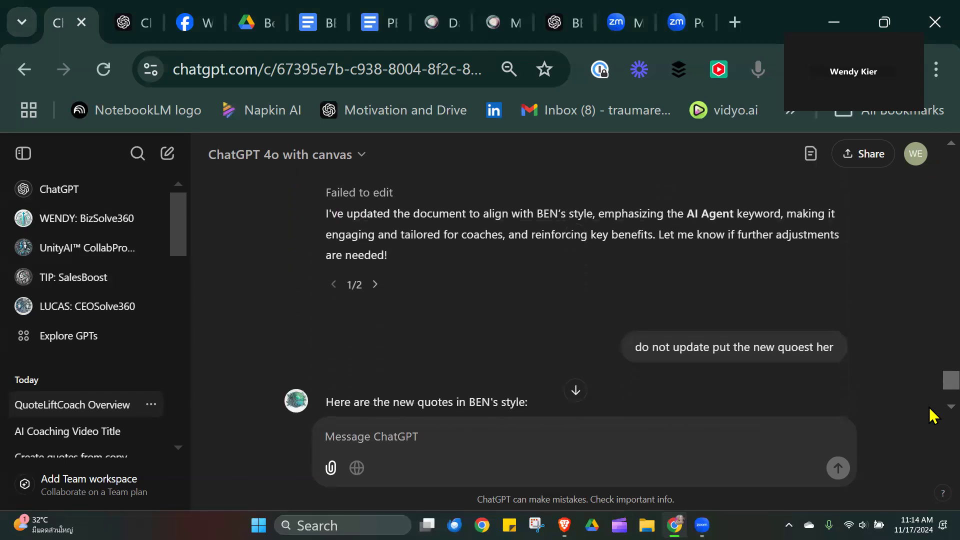
pyautogui.scroll(-3)
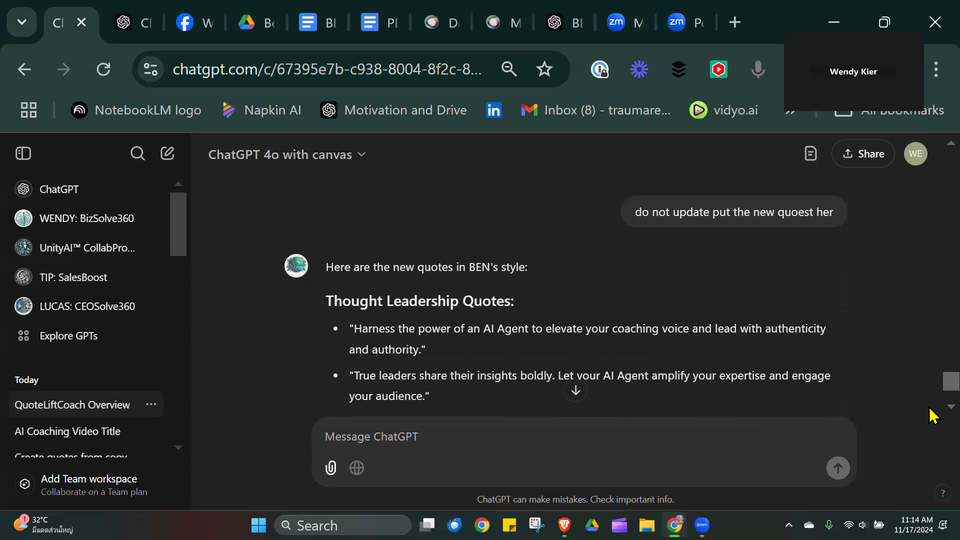
pyautogui.scroll(-3)
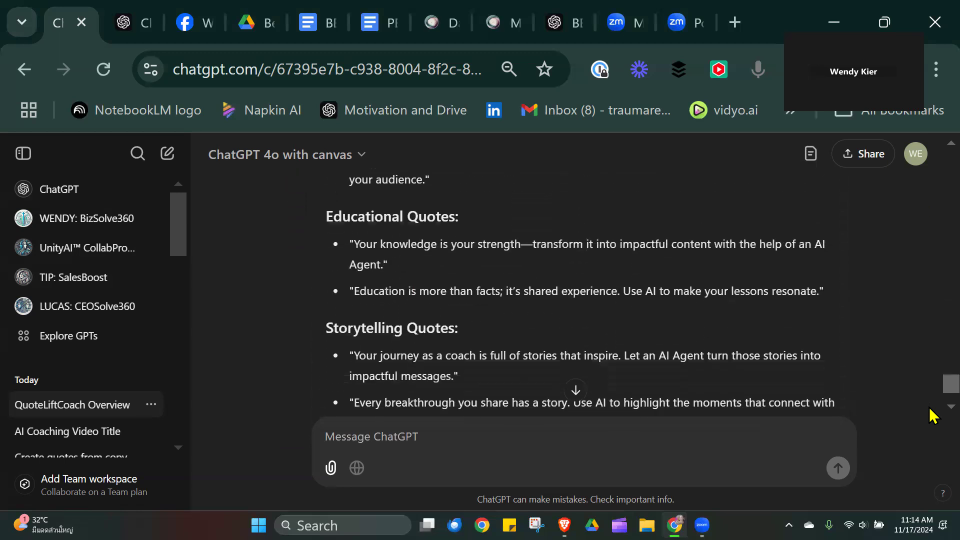
pyautogui.scroll(3)
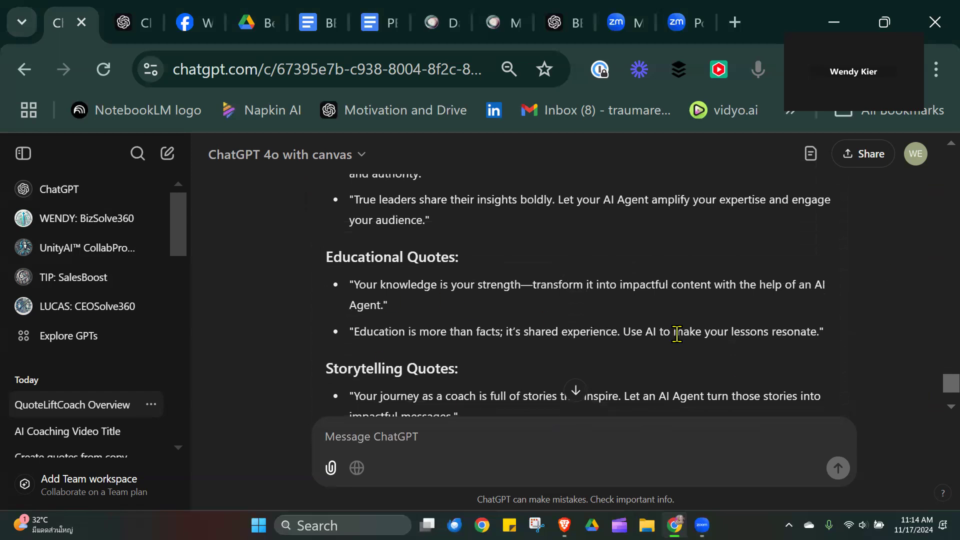
pyautogui.moveTo(511, 298)
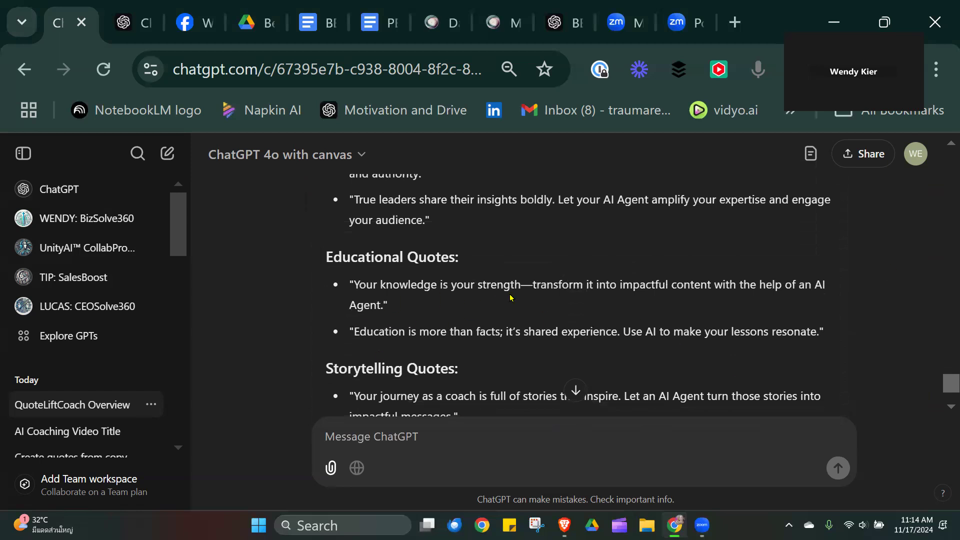
pyautogui.moveTo(404, 312)
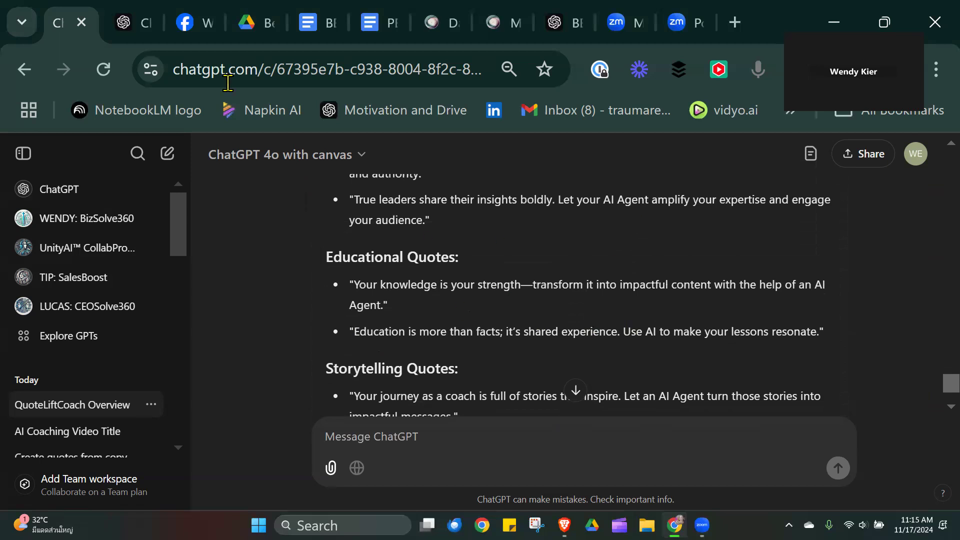
pyautogui.moveTo(358, 288)
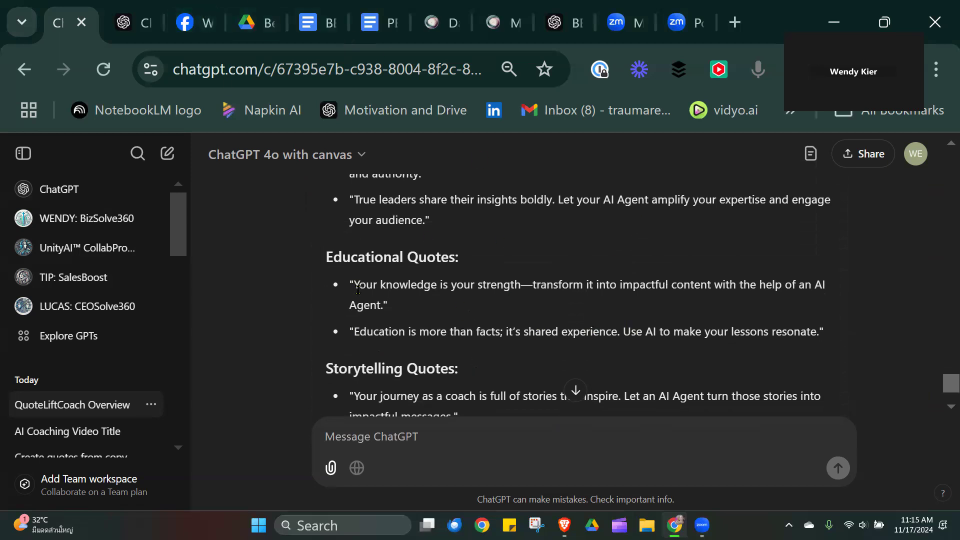
pyautogui.moveTo(596, 464)
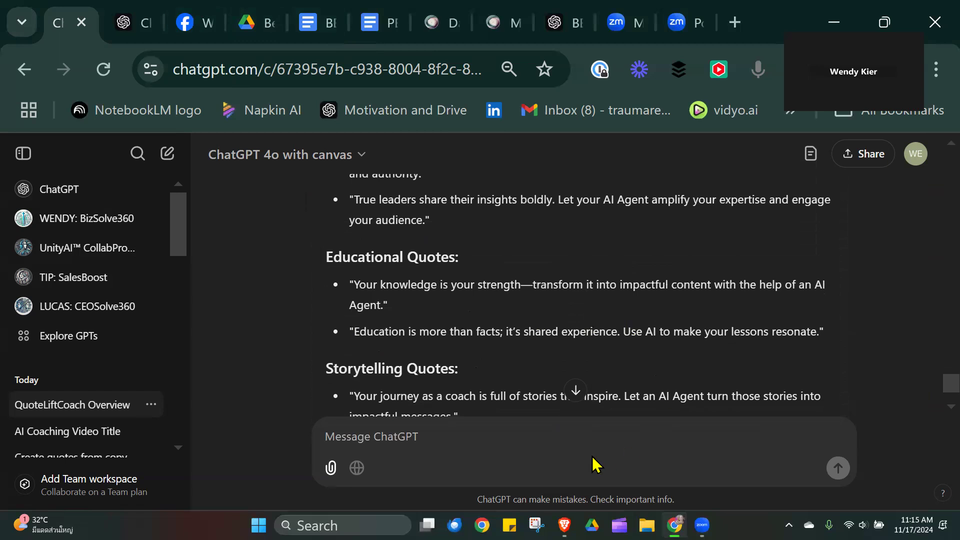
pyautogui.moveTo(572, 273)
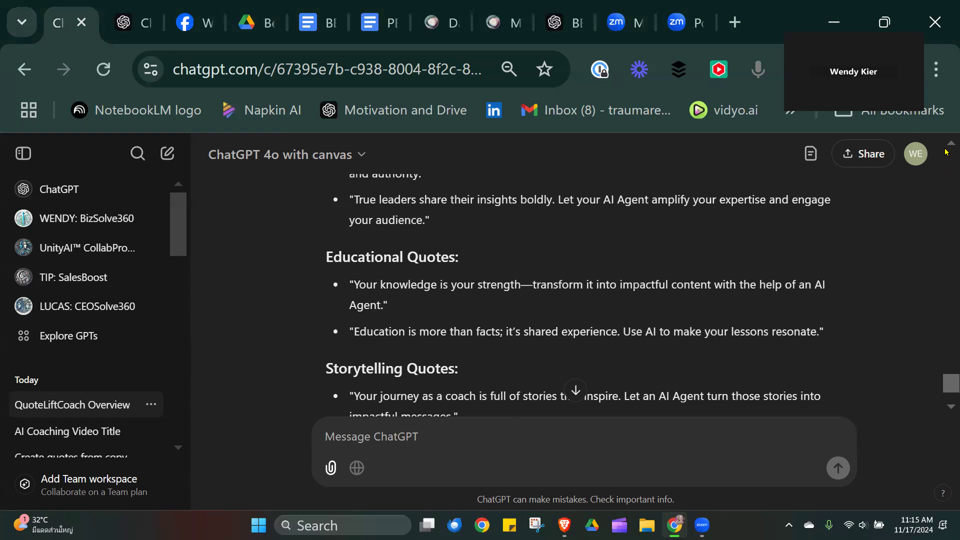
pyautogui.moveTo(380, 477)
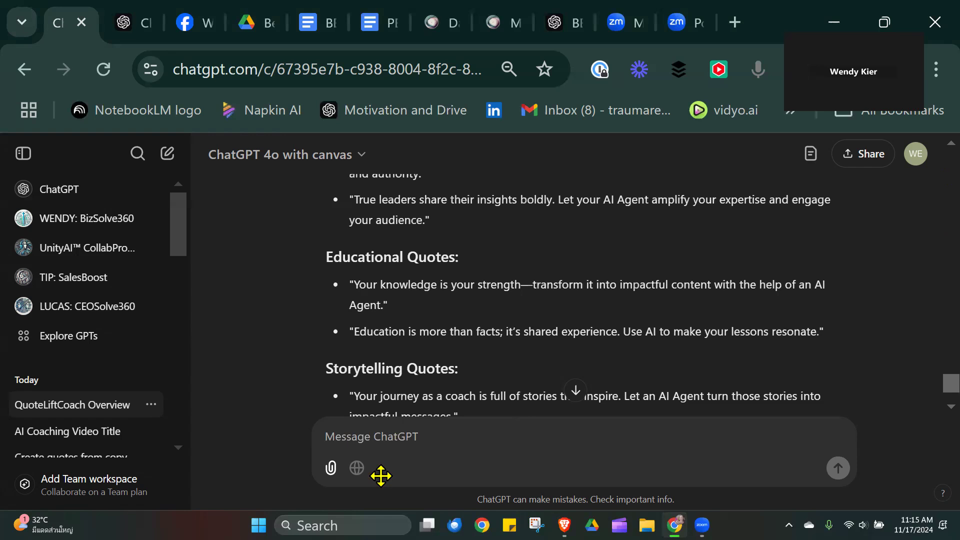